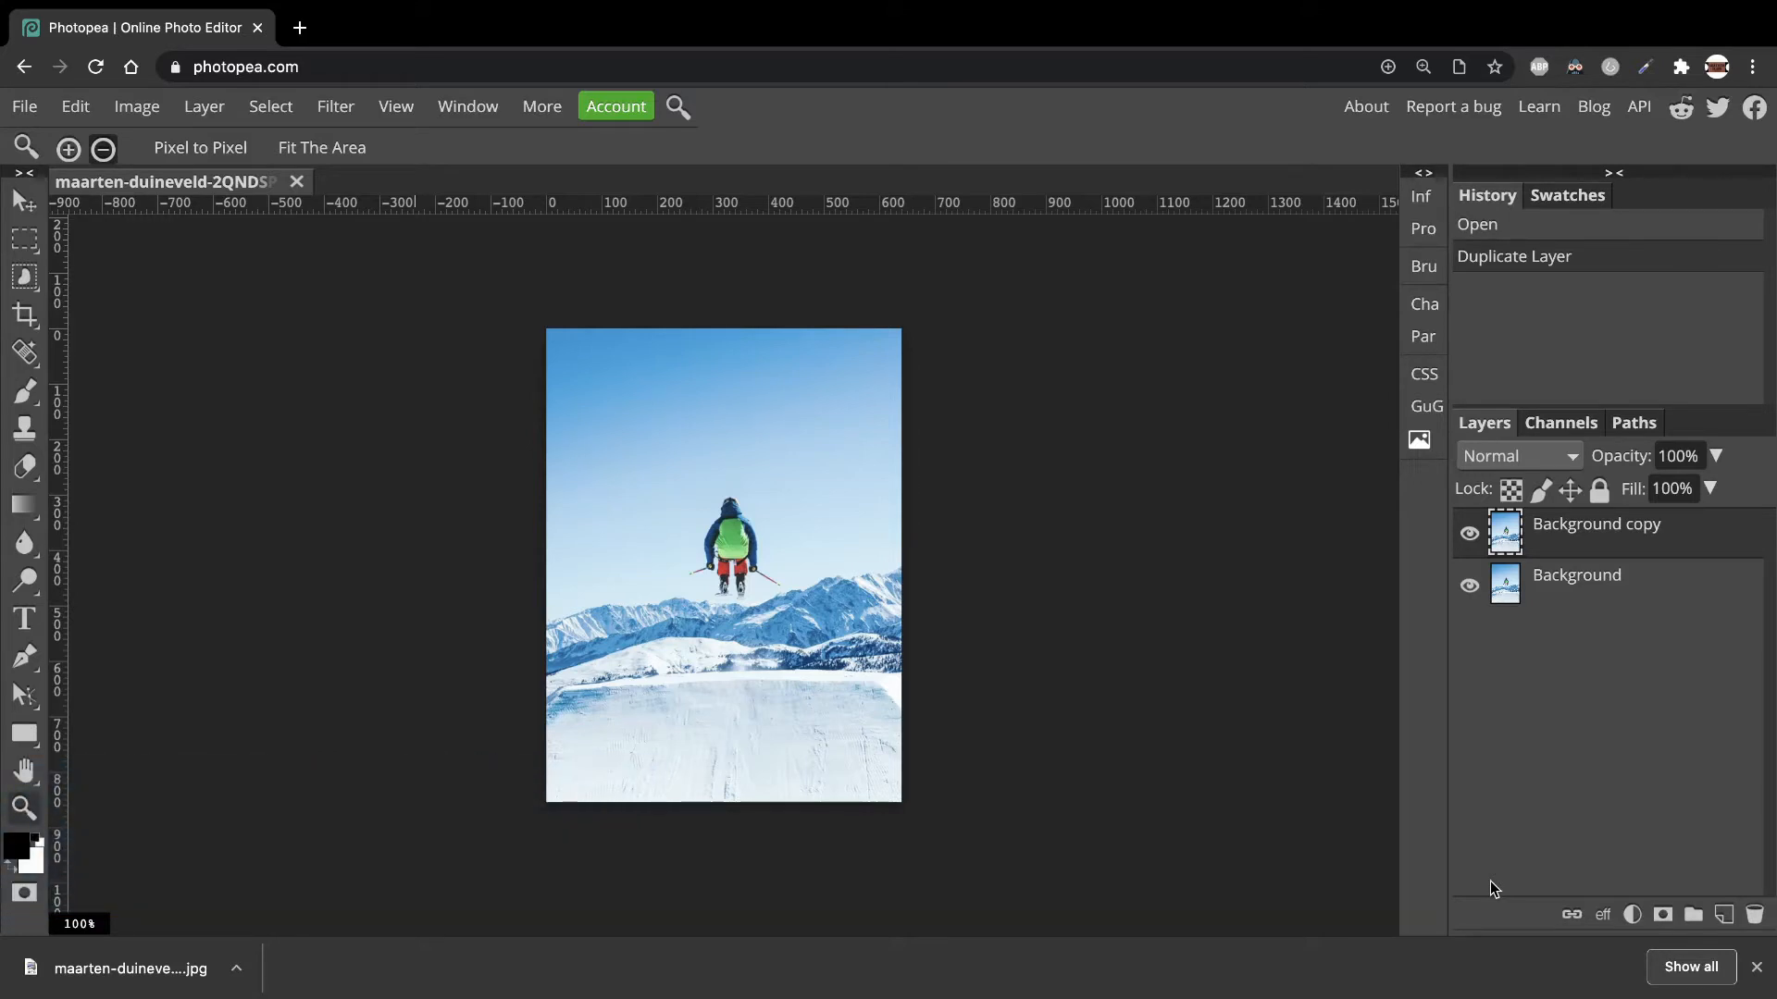
mouse_move(392, 580)
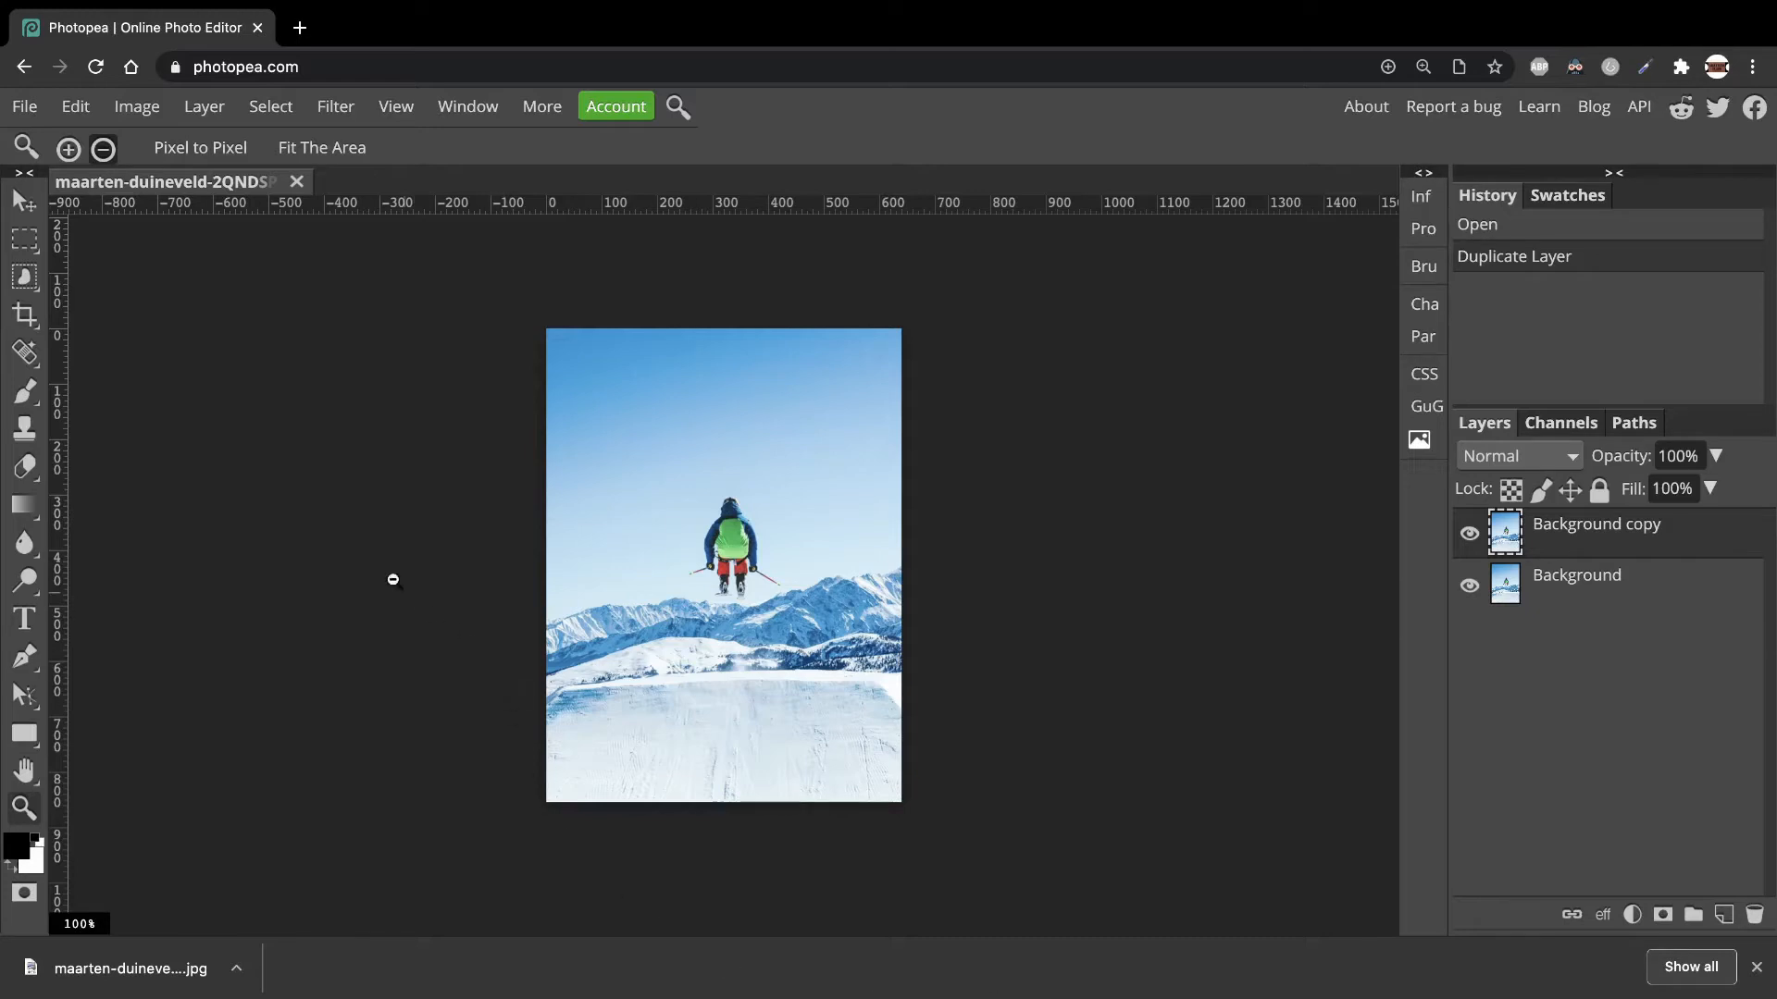
mouse_move(26, 352)
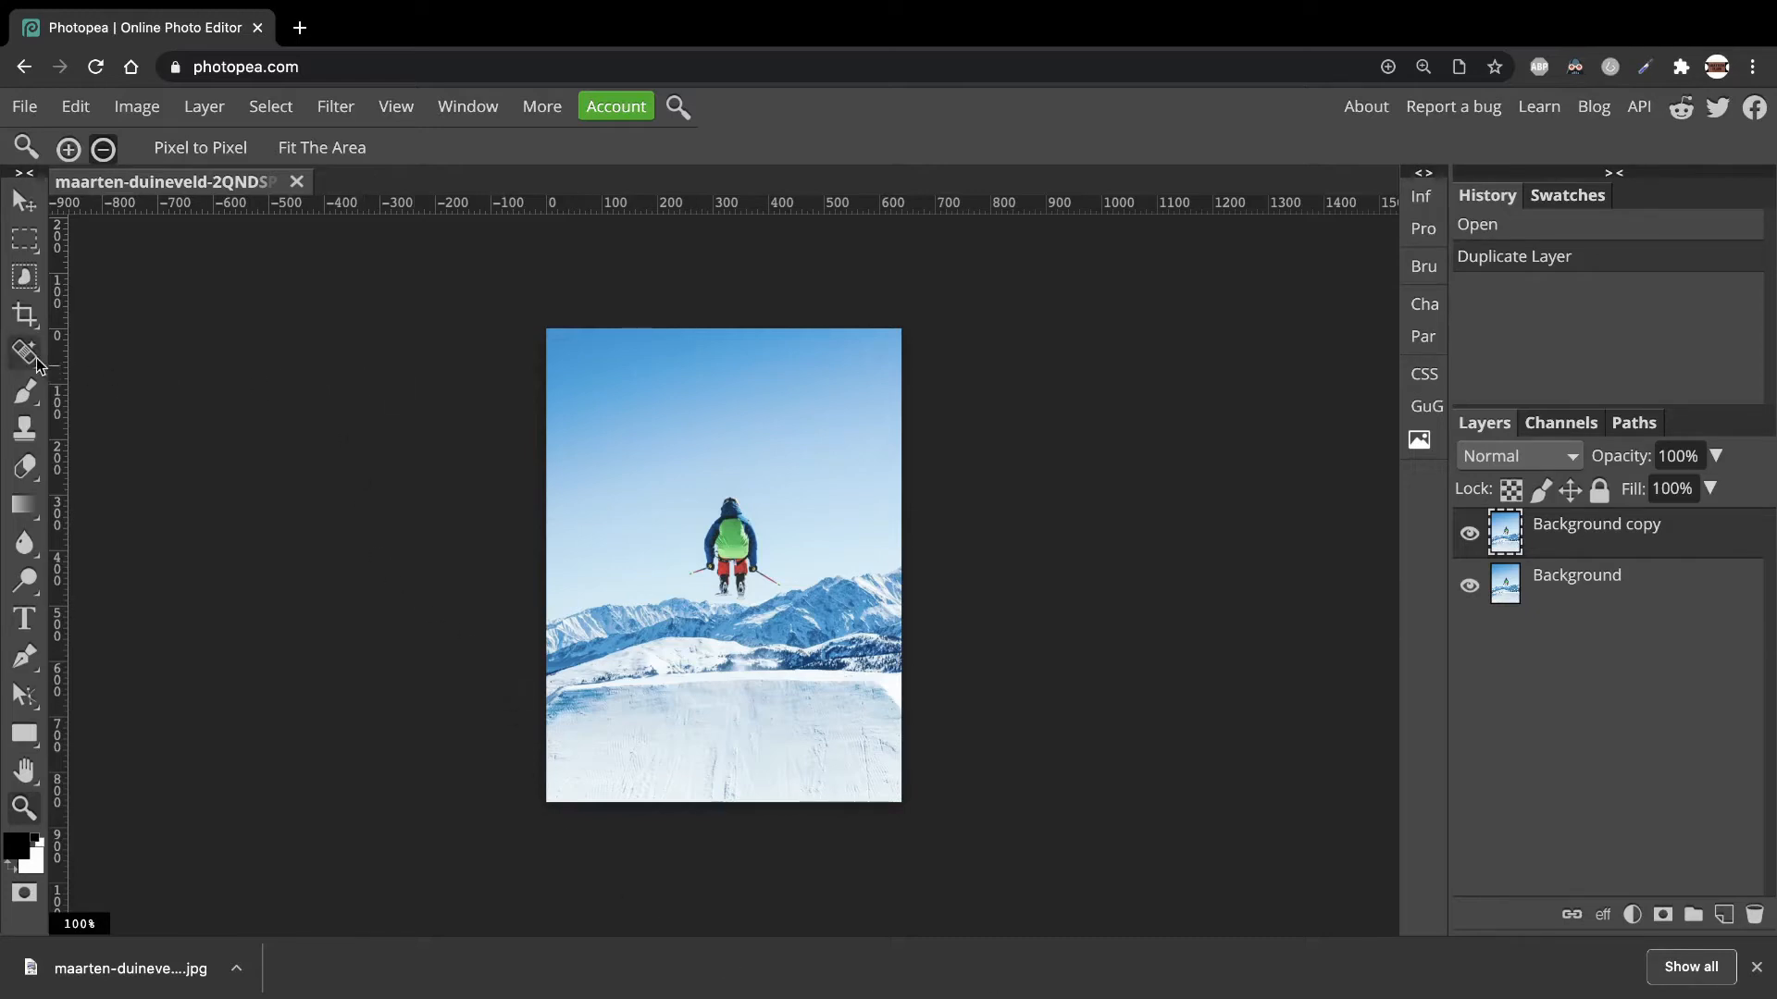
- Select the Spot Healing Brush and expand its flyout of healing and retouching tools
click(25, 353)
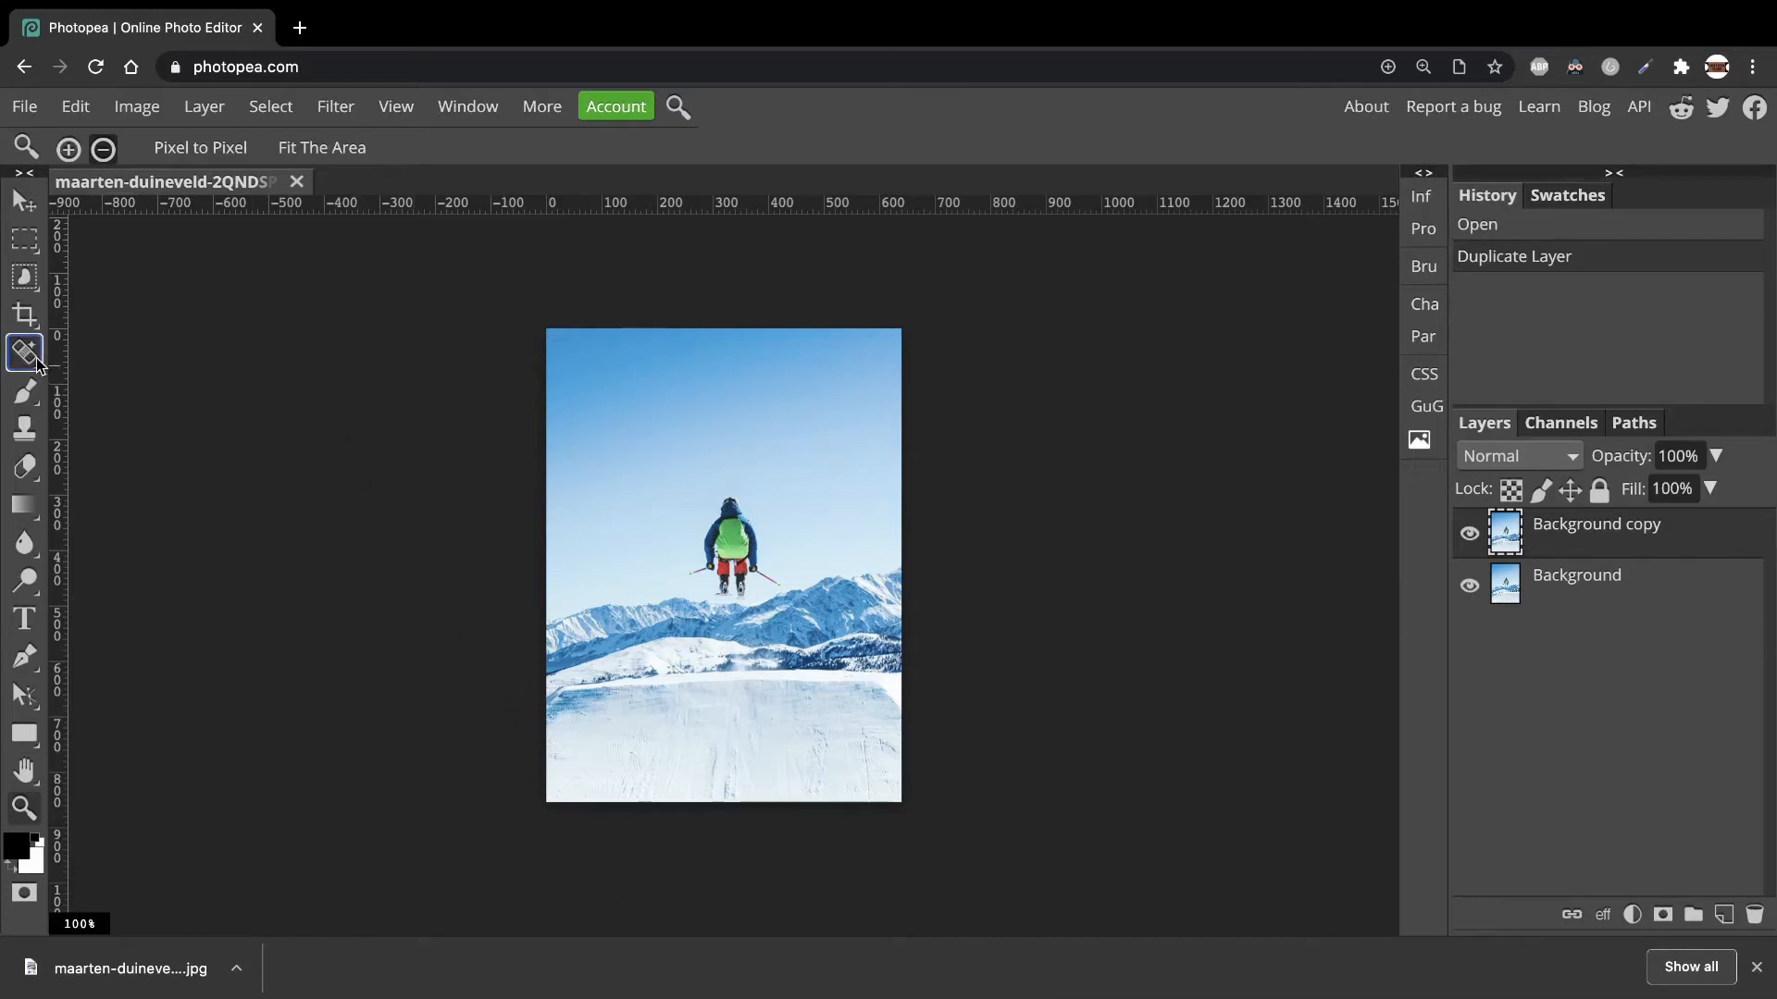
click(25, 353)
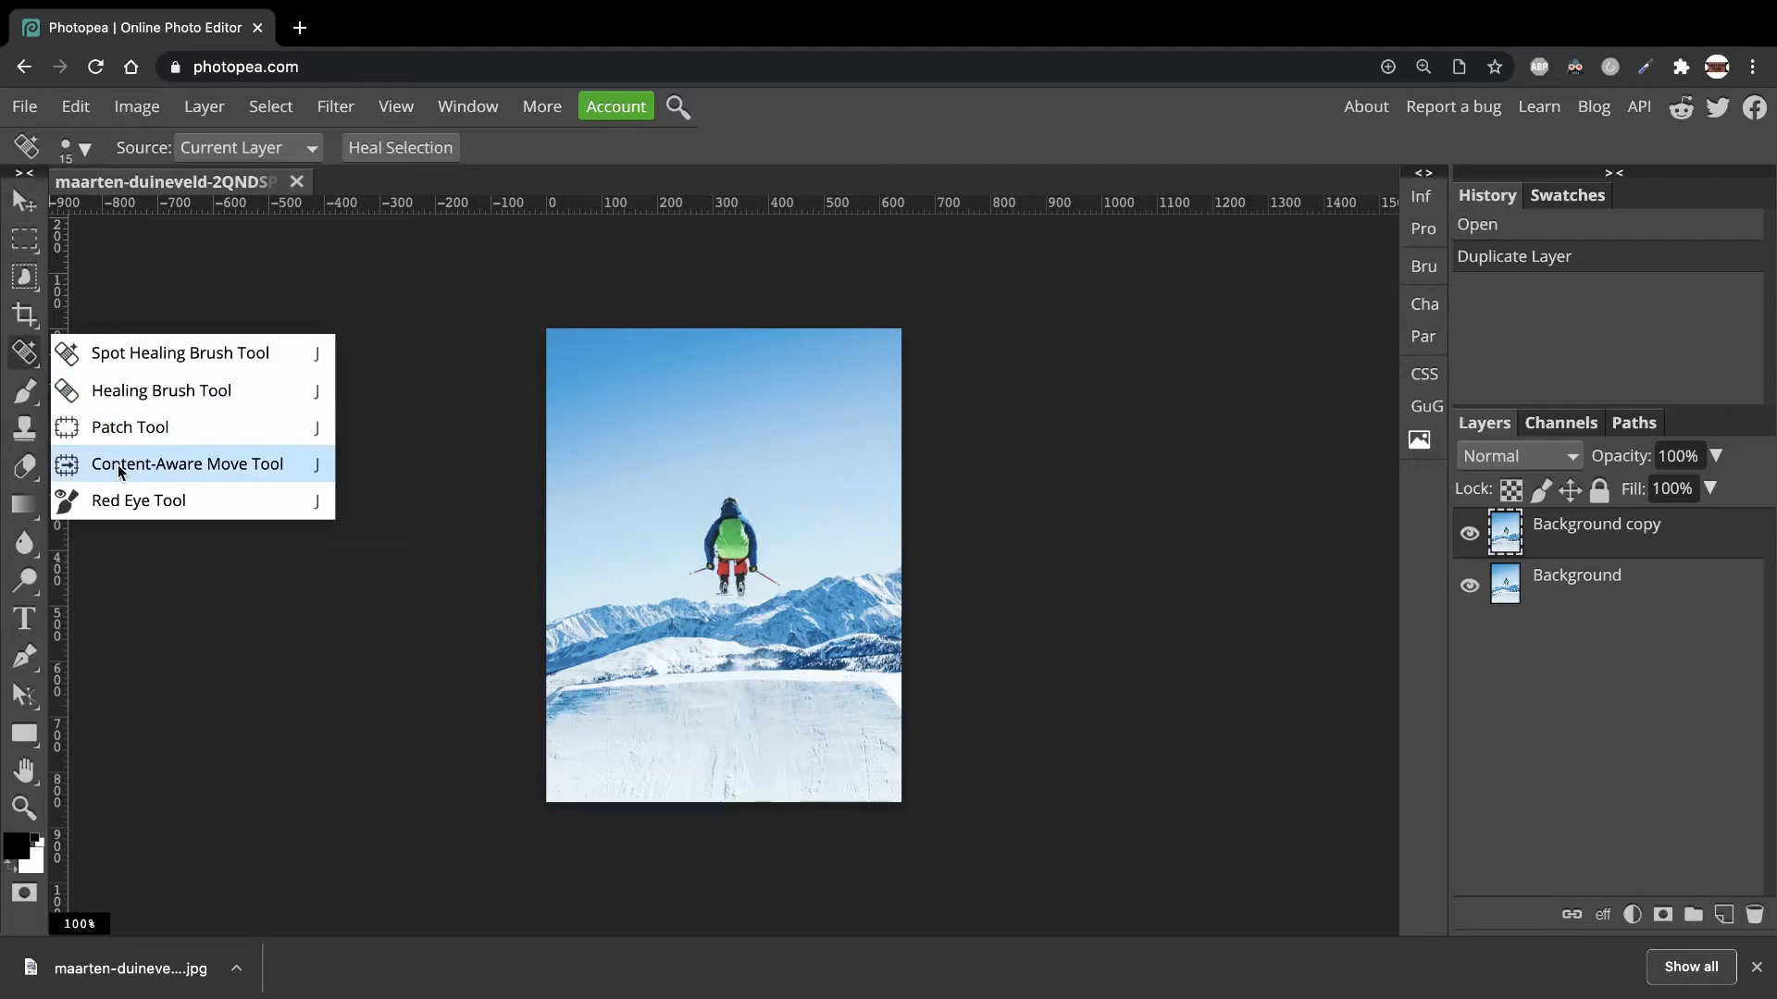
- Choose the Content-Aware Move Tool and loosely lasso around the skier
click(188, 464)
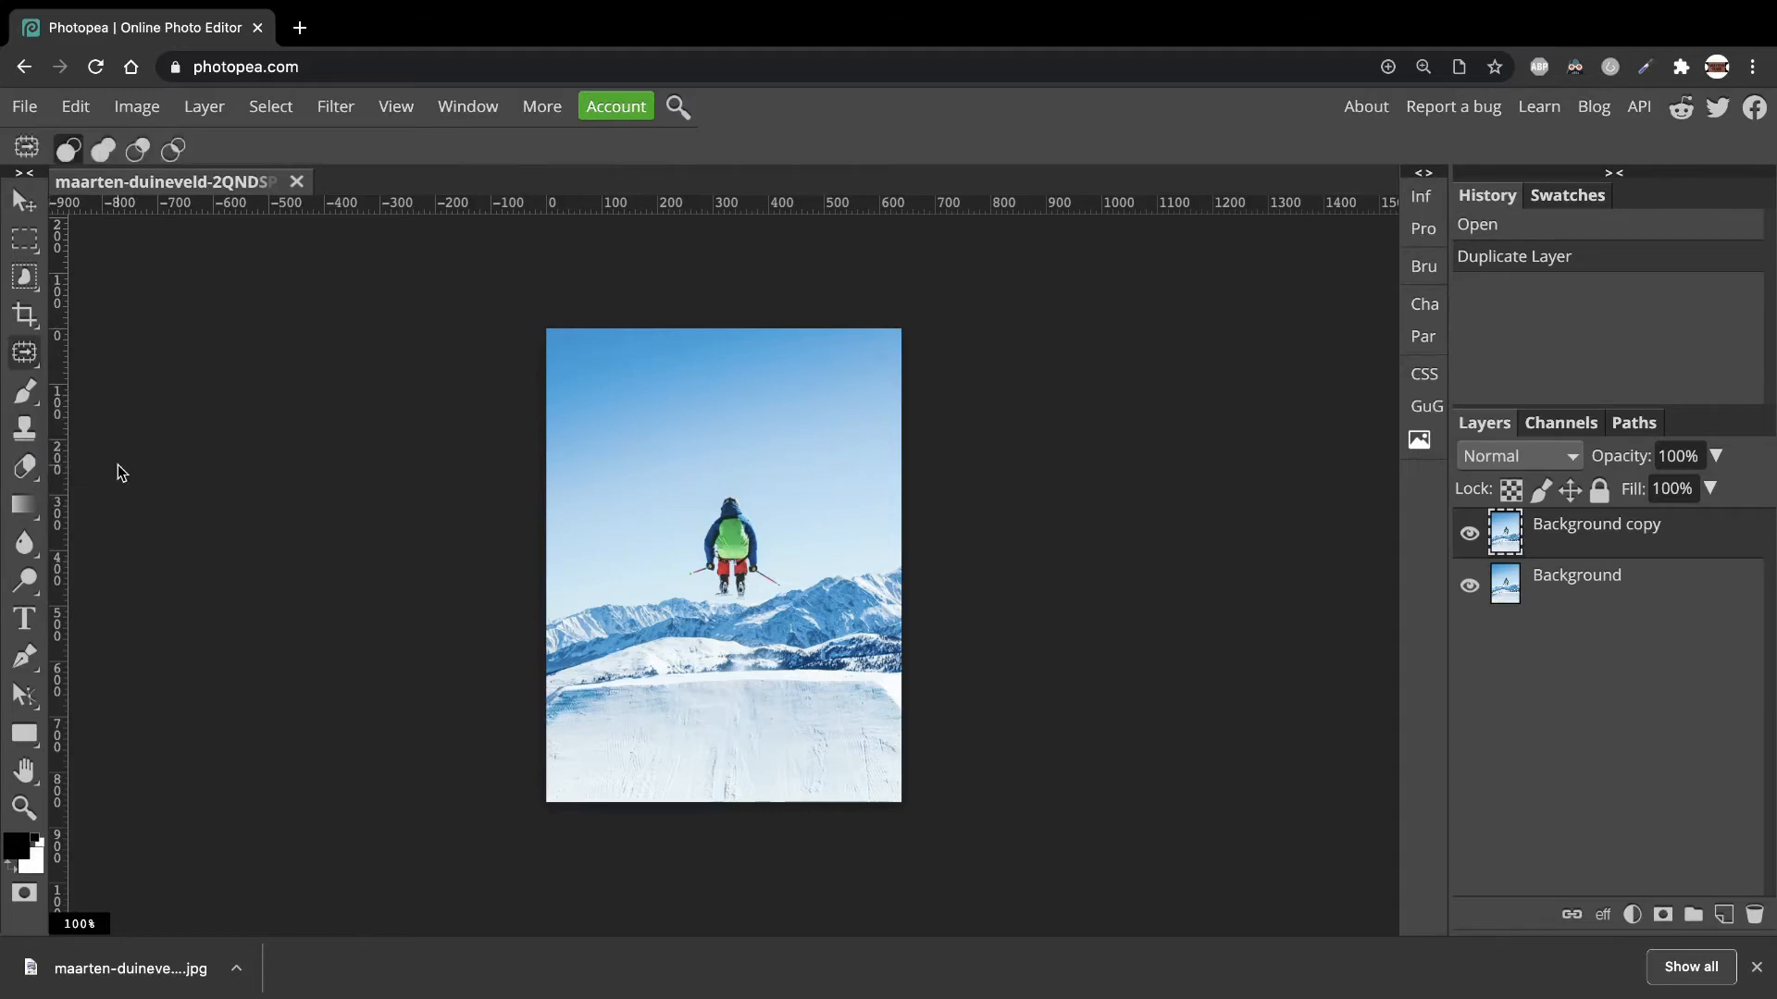
mouse_move(210, 502)
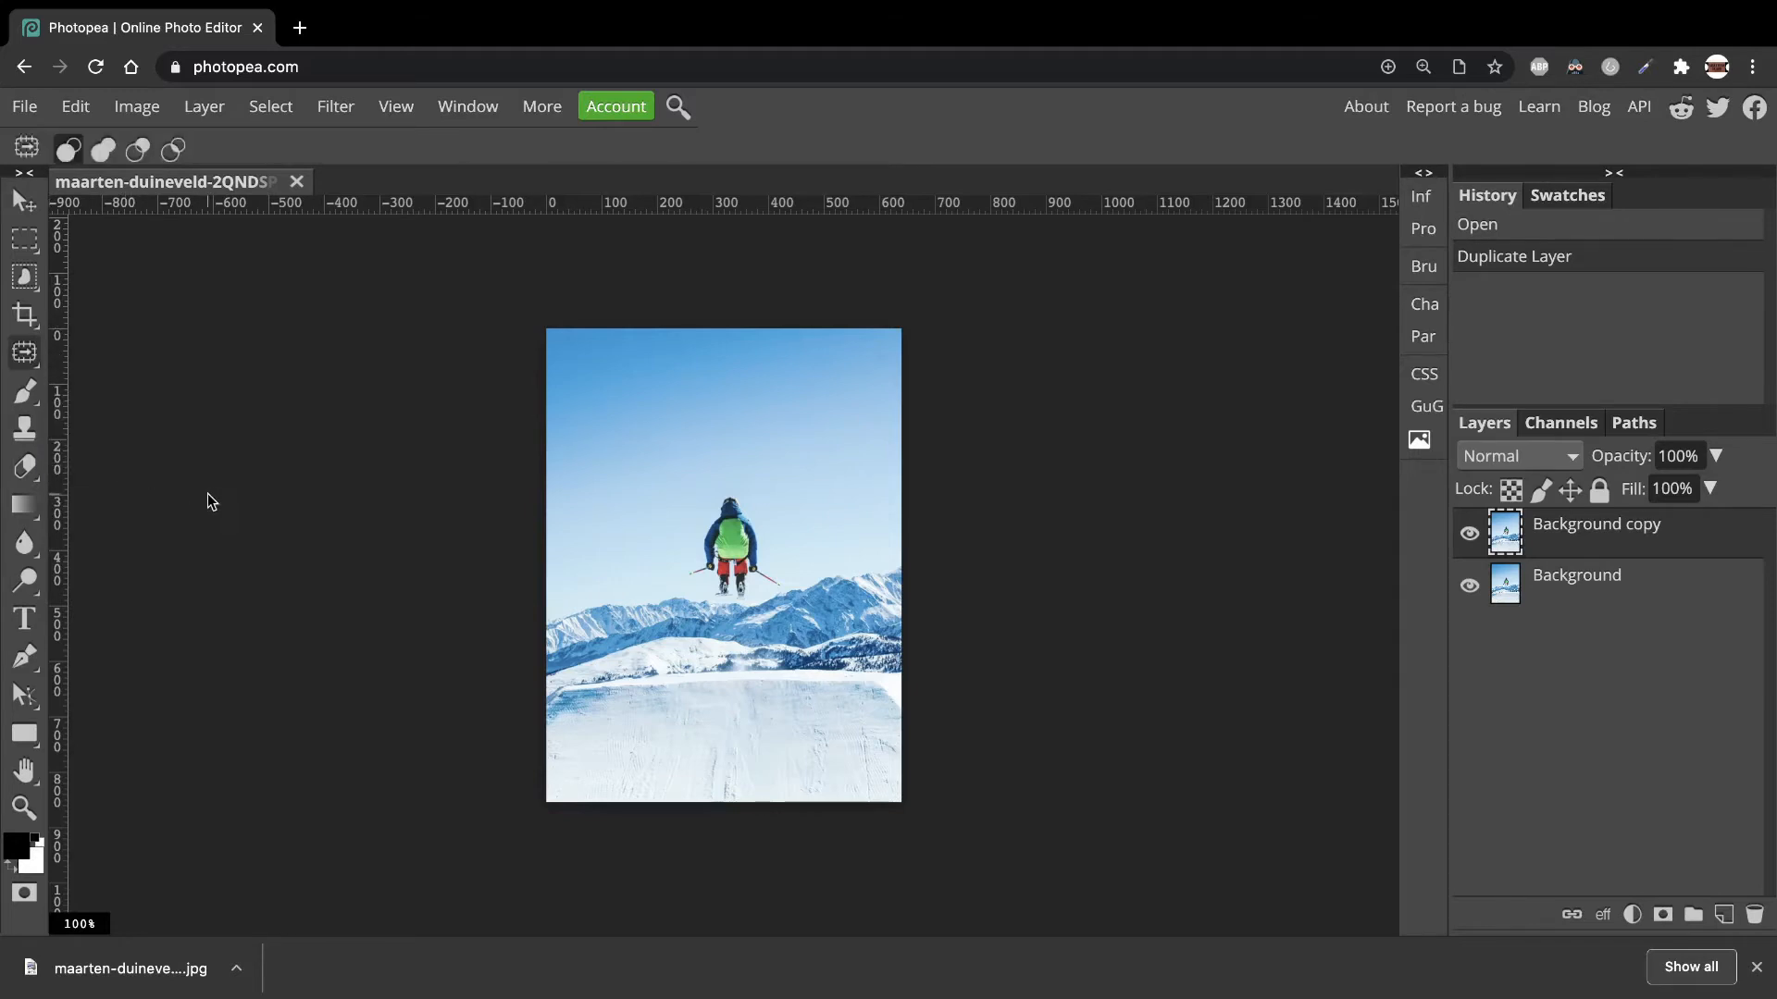
mouse_move(684, 585)
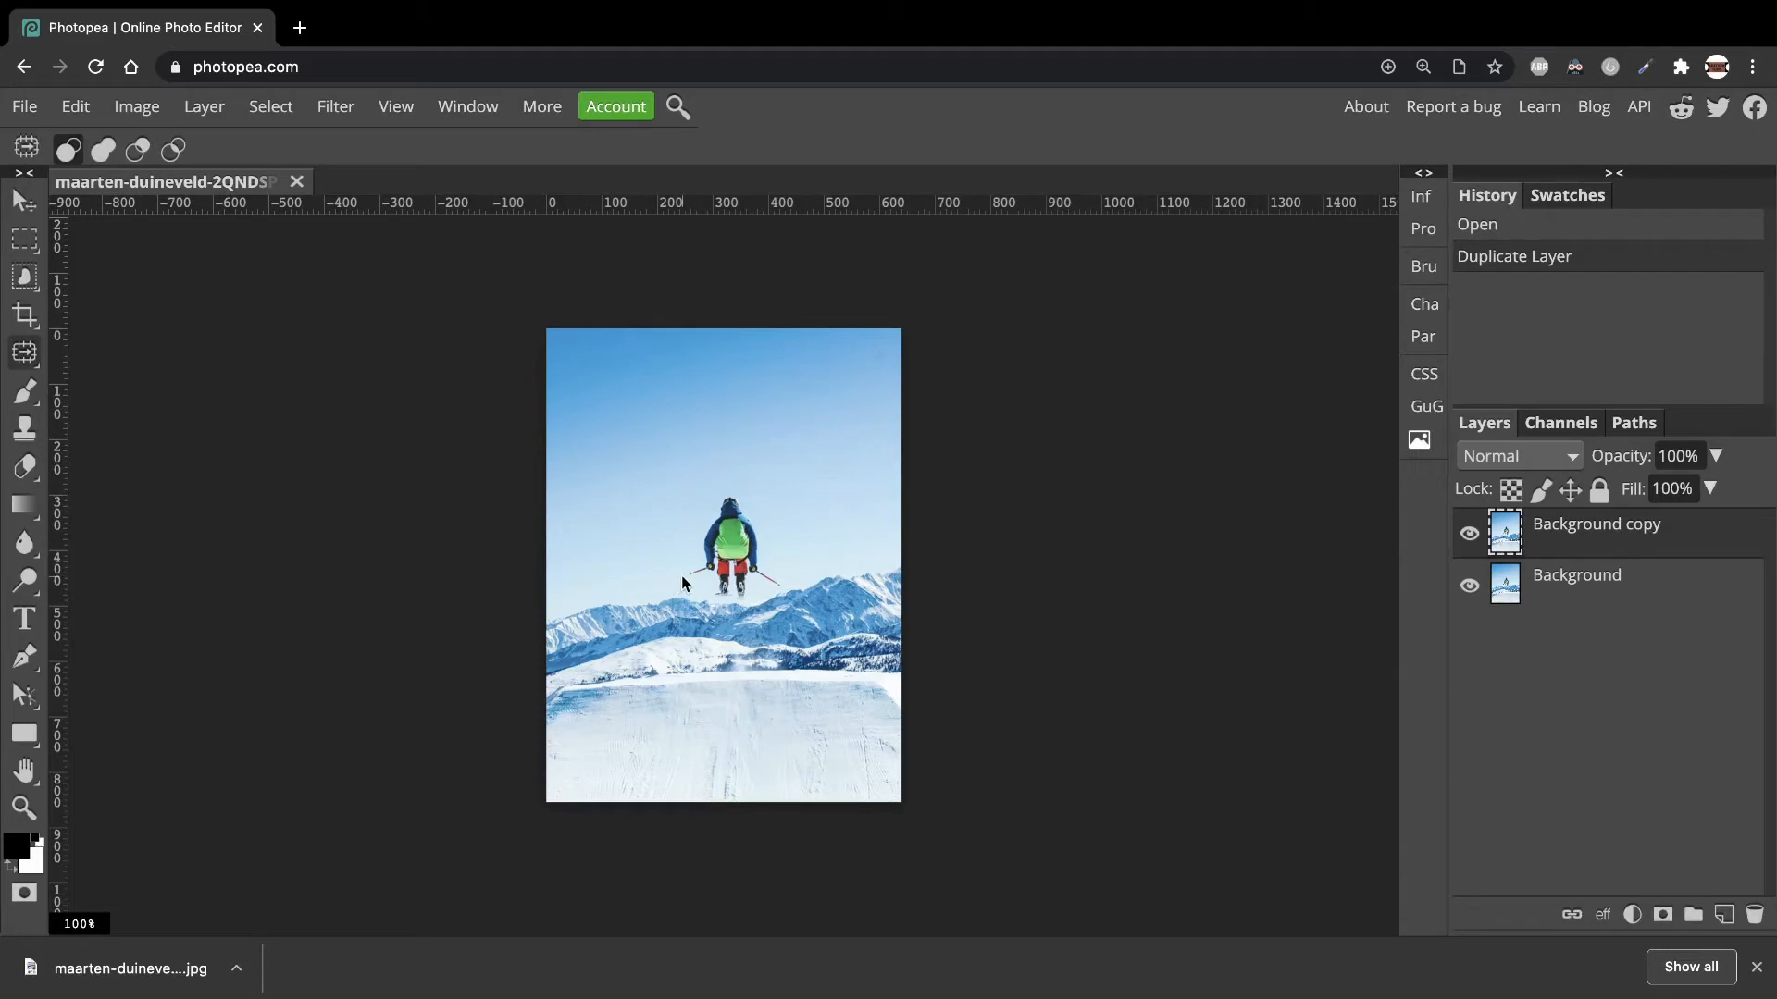
mouse_move(682, 577)
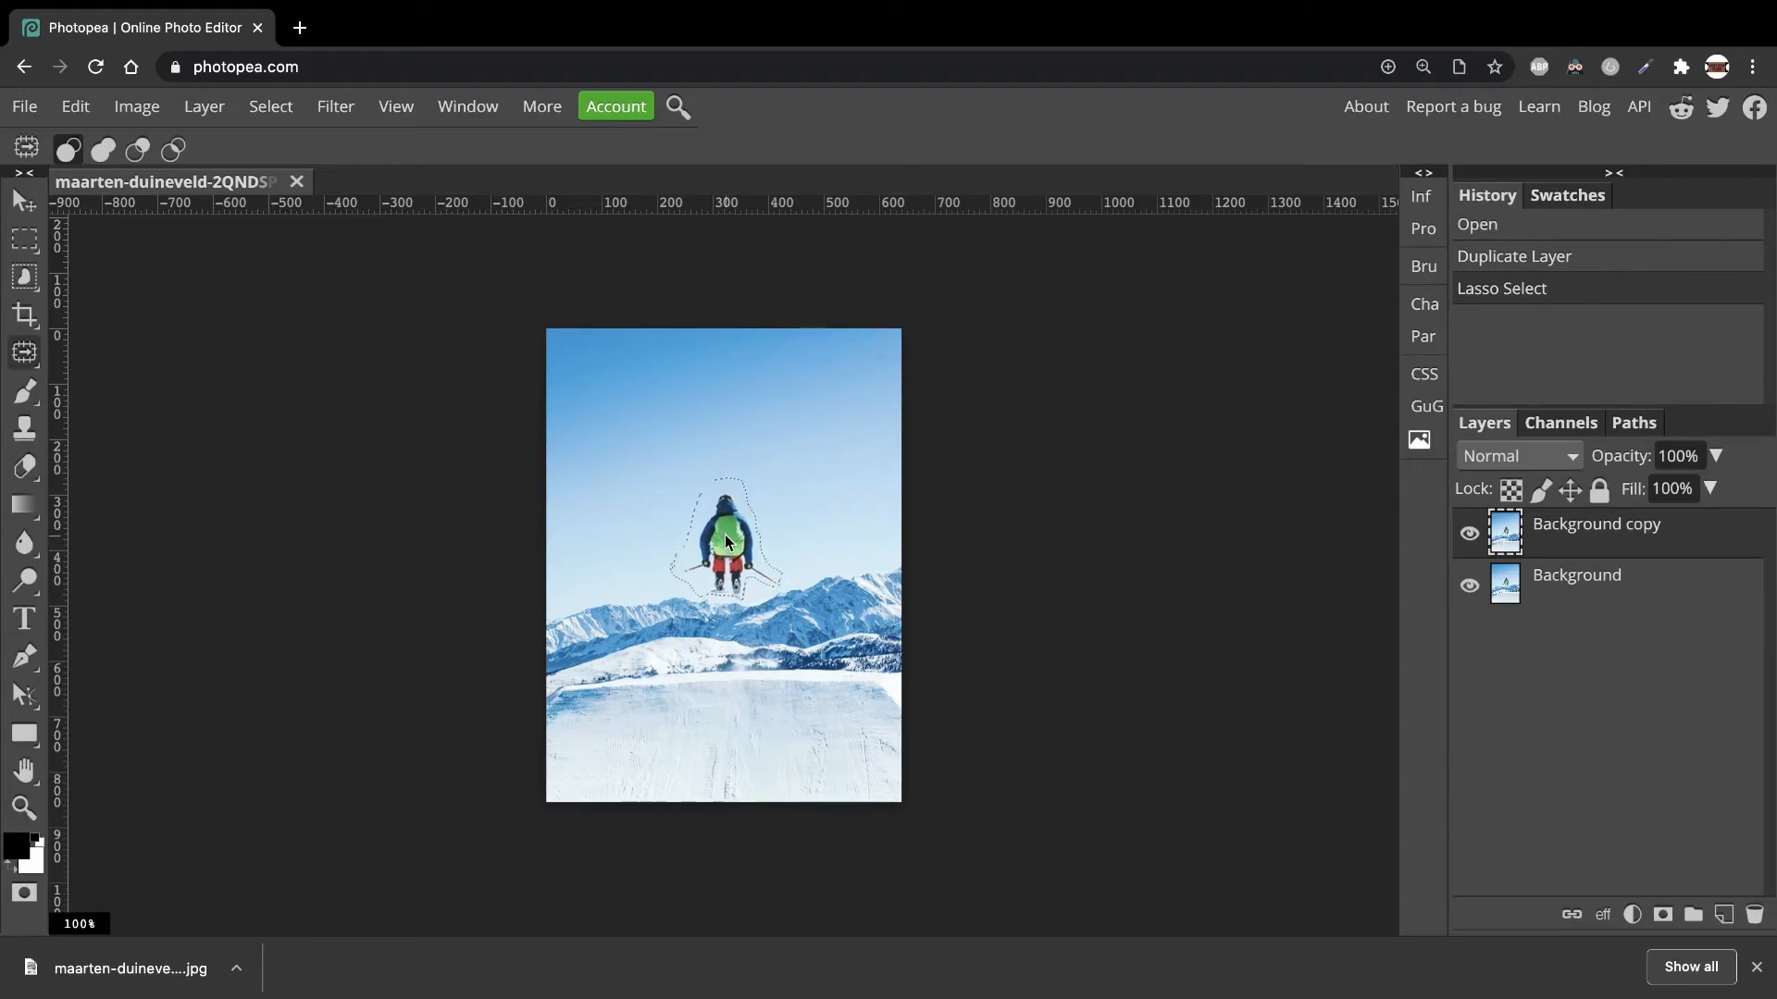
drag(725, 541, 686, 525)
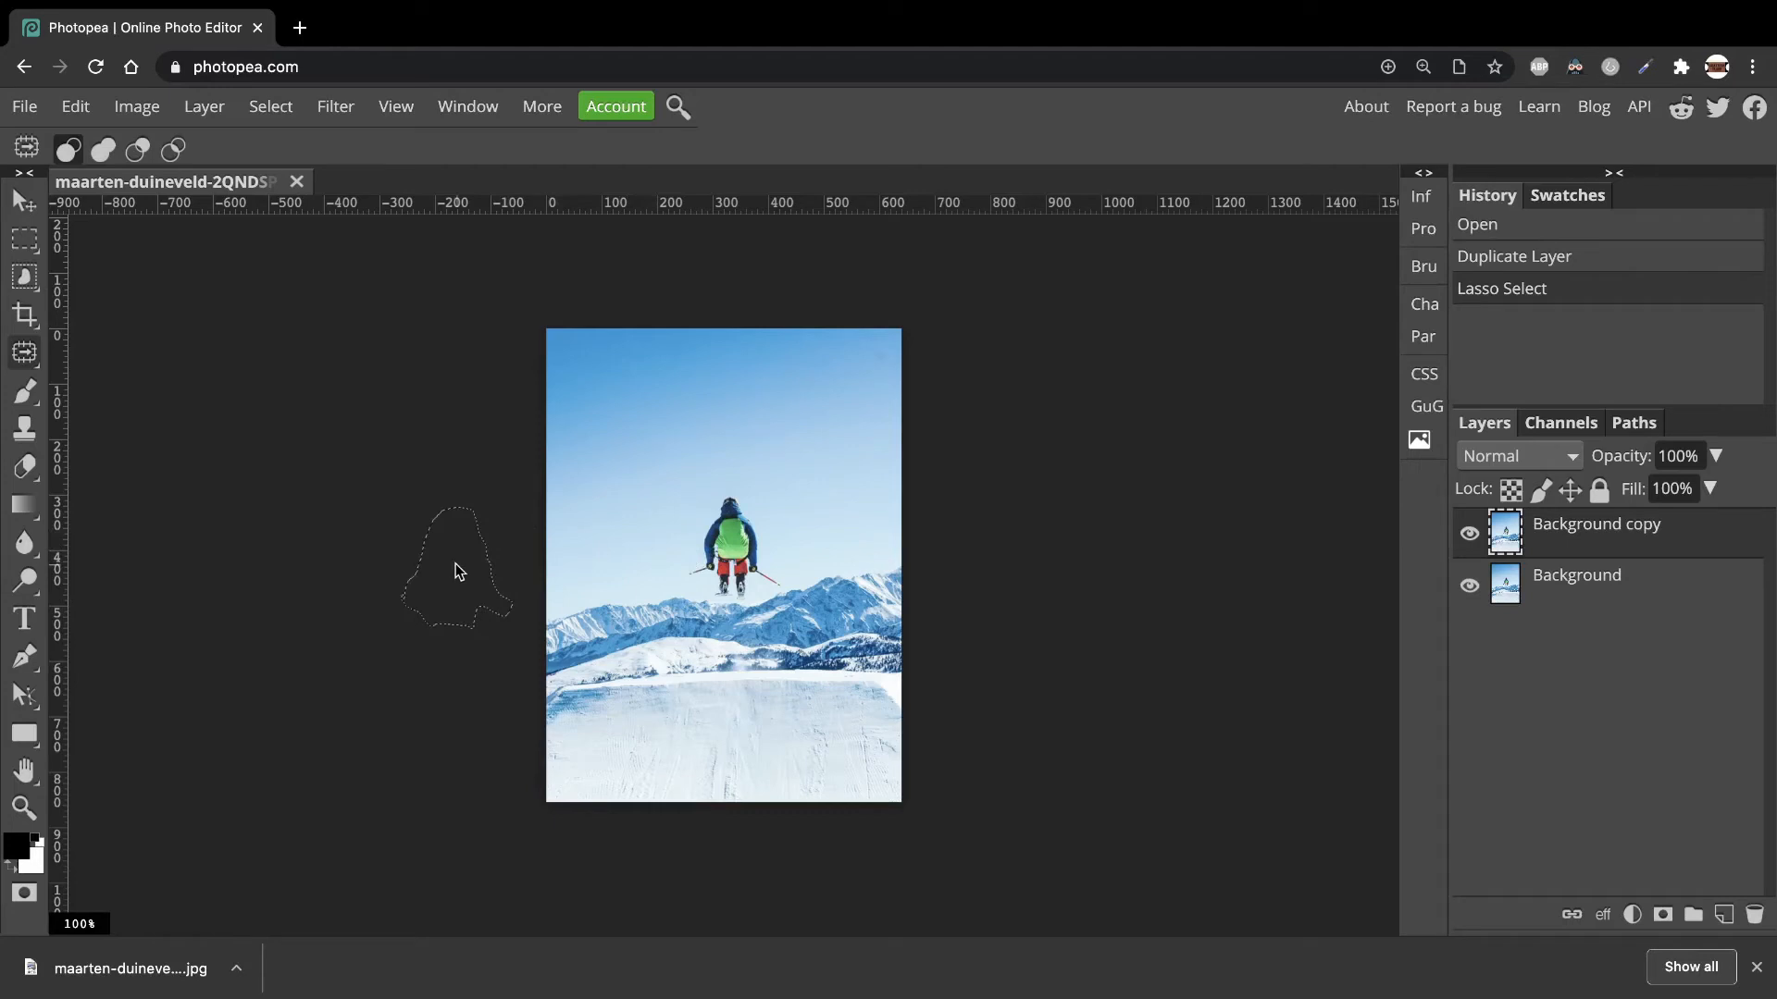
- Drag the outlined skier off the canvas so sky fills the gap
drag(731, 544, 340, 828)
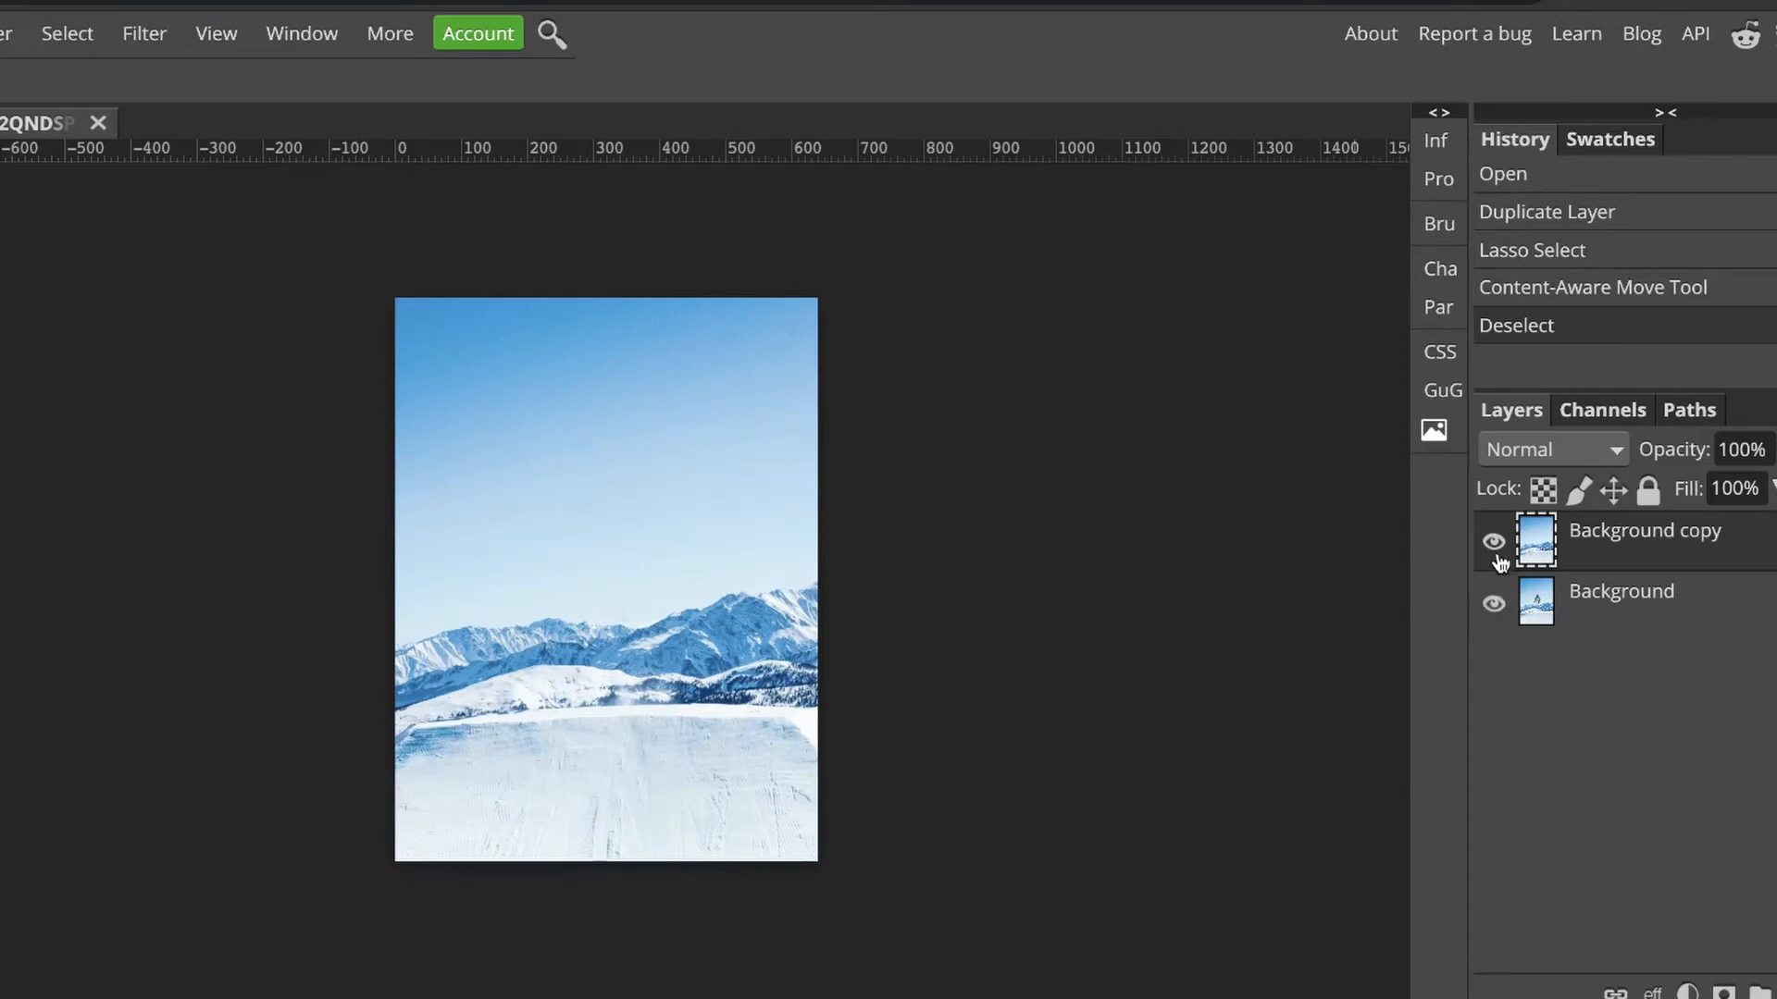
- Toggle the Background copy layer's visibility twice to compare the edit with the original
click(1493, 540)
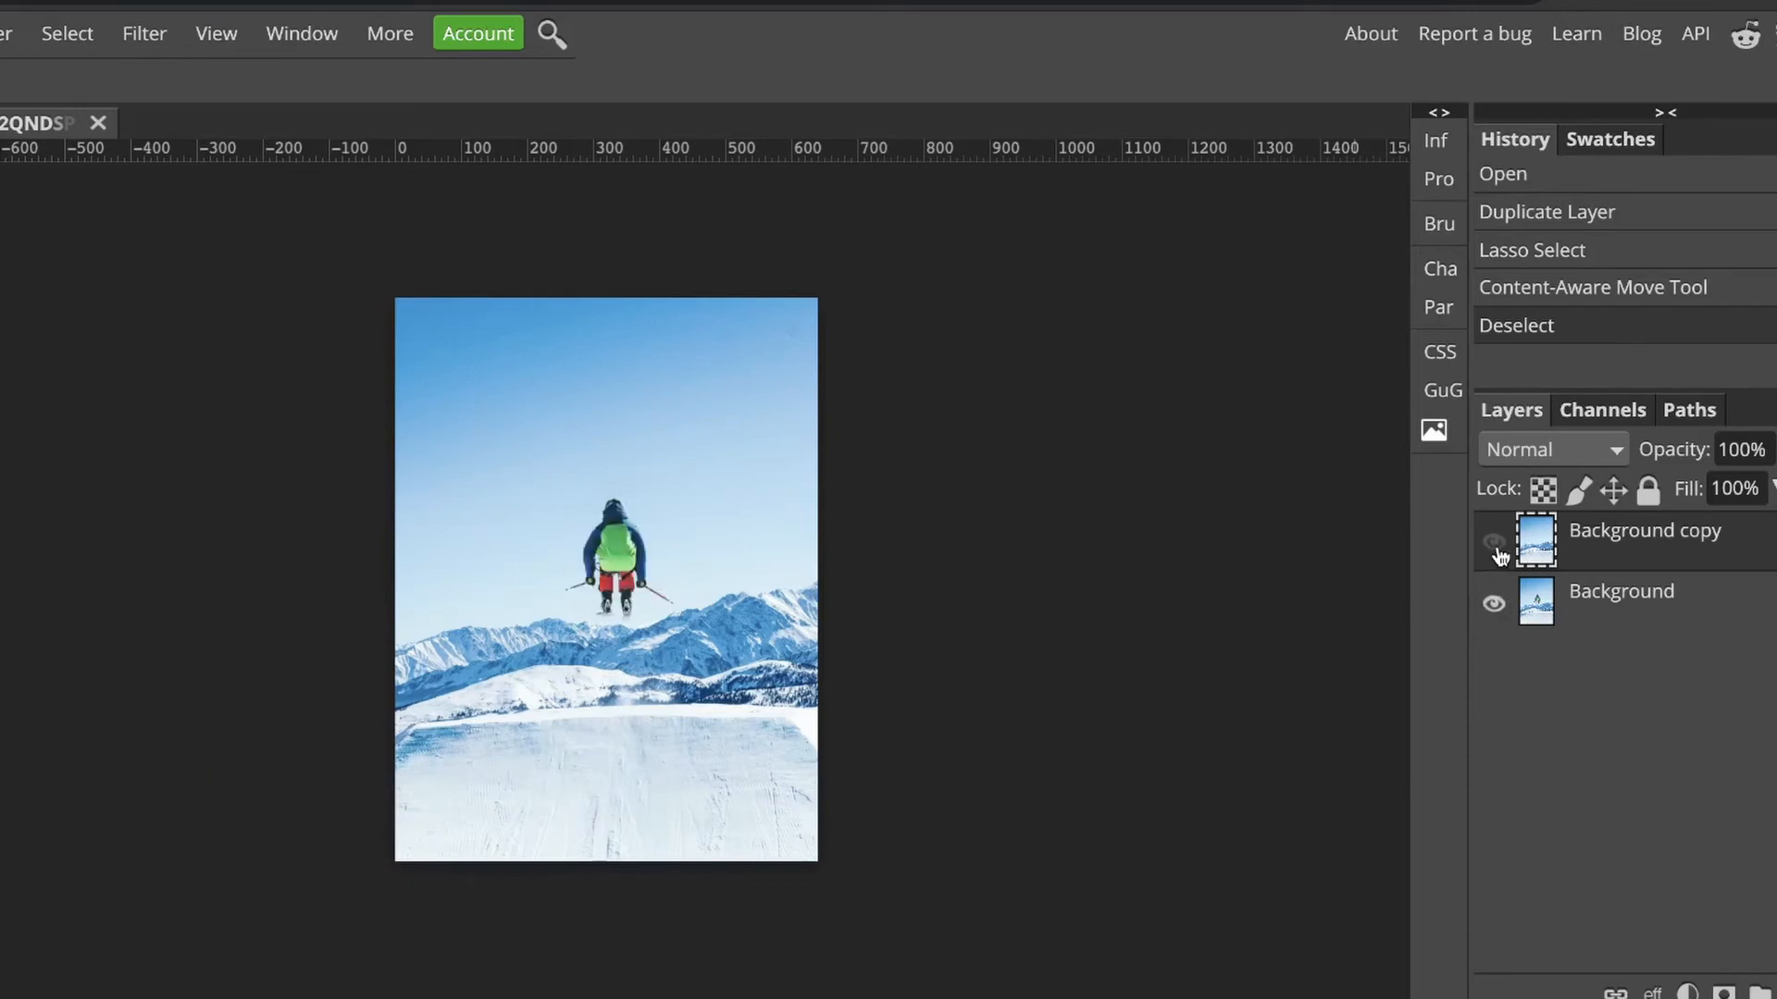
click(1494, 544)
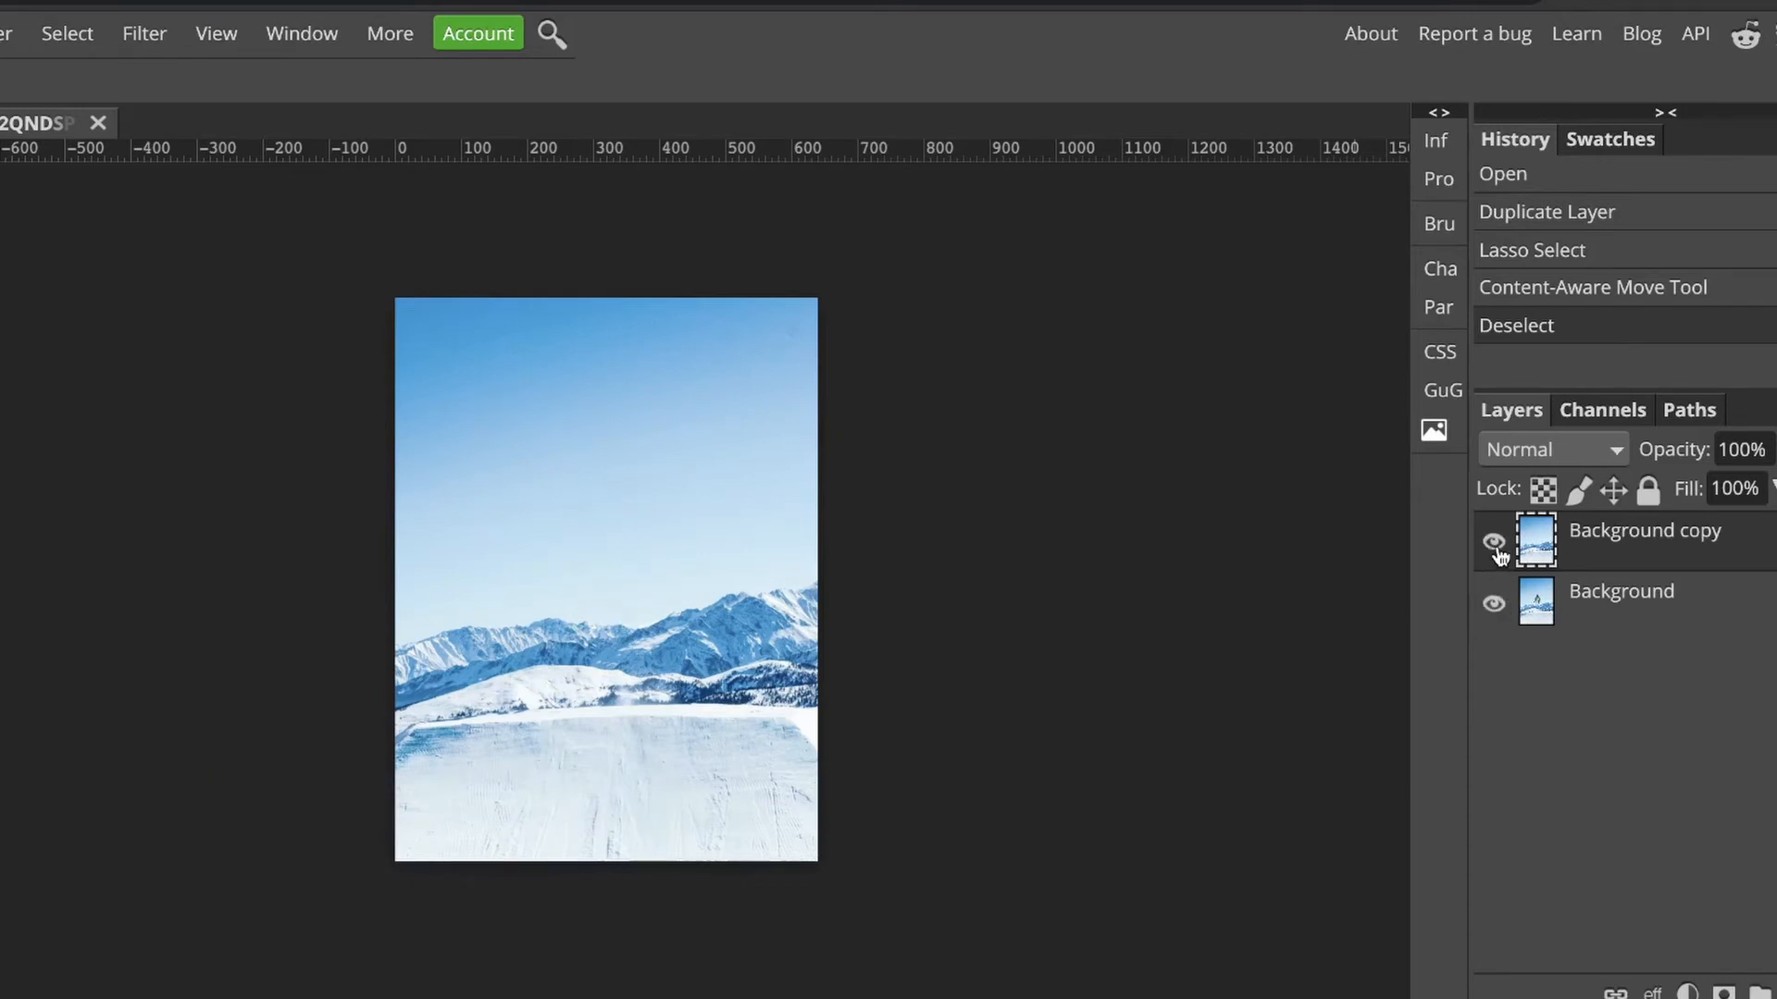
click(1494, 541)
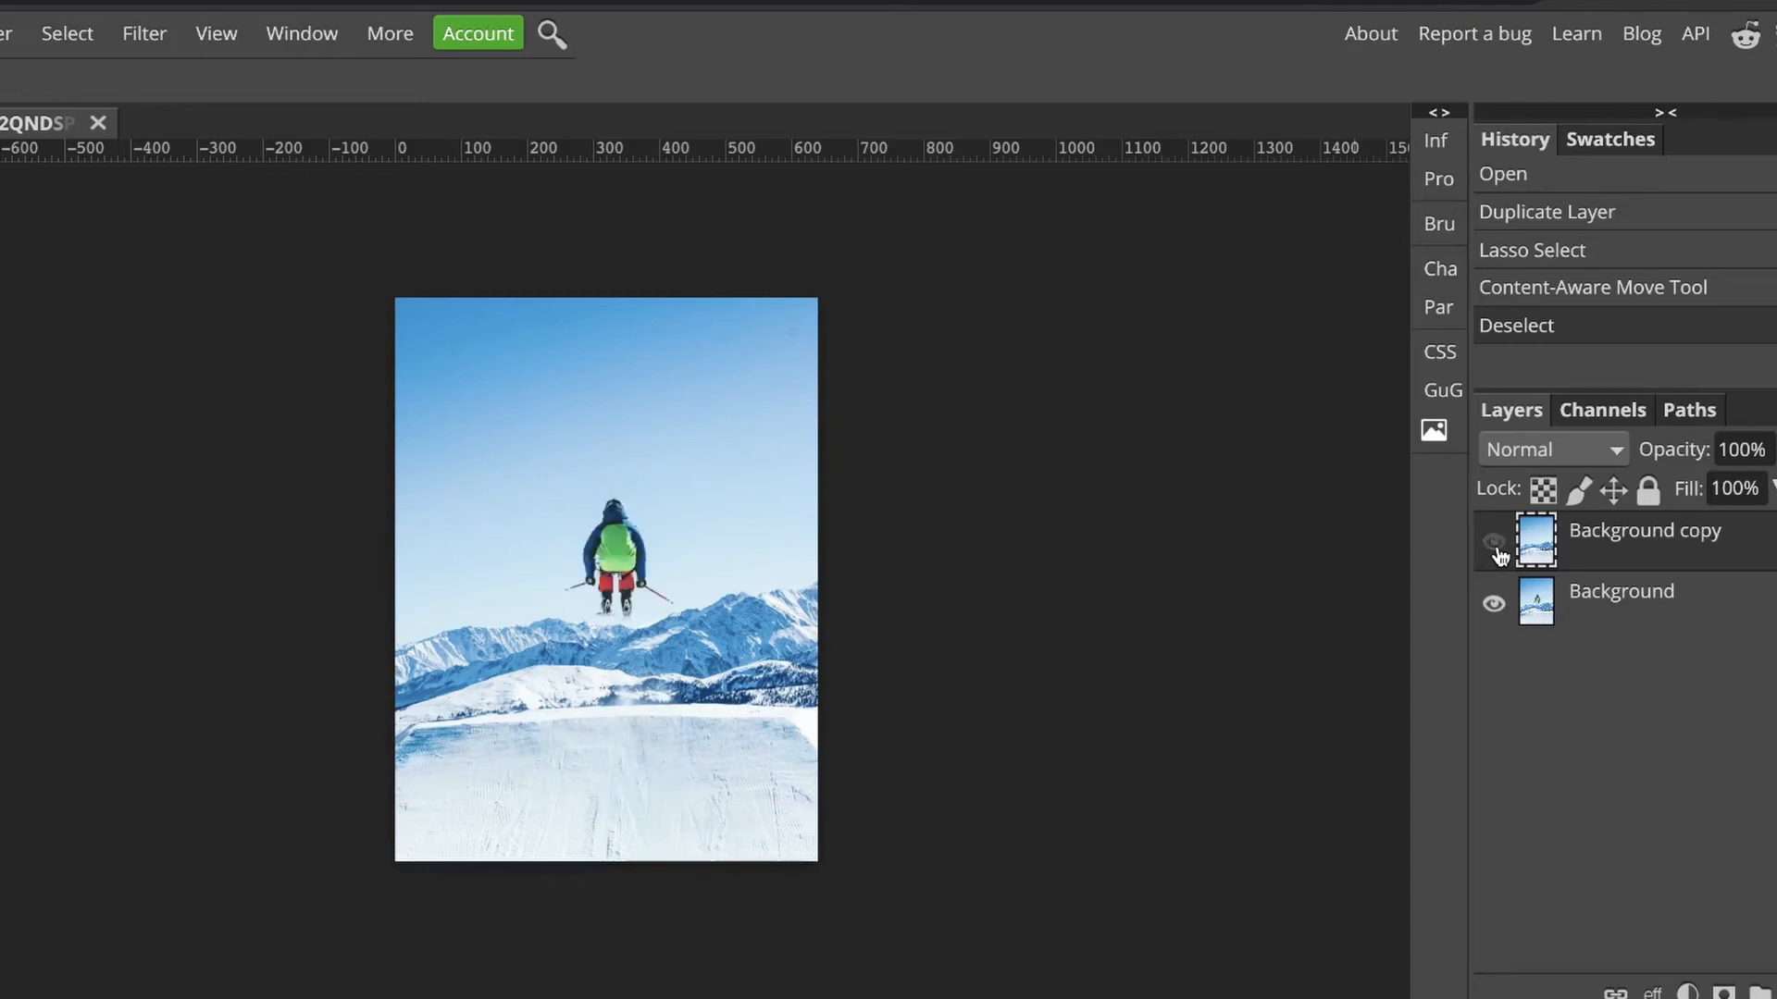
click(1494, 540)
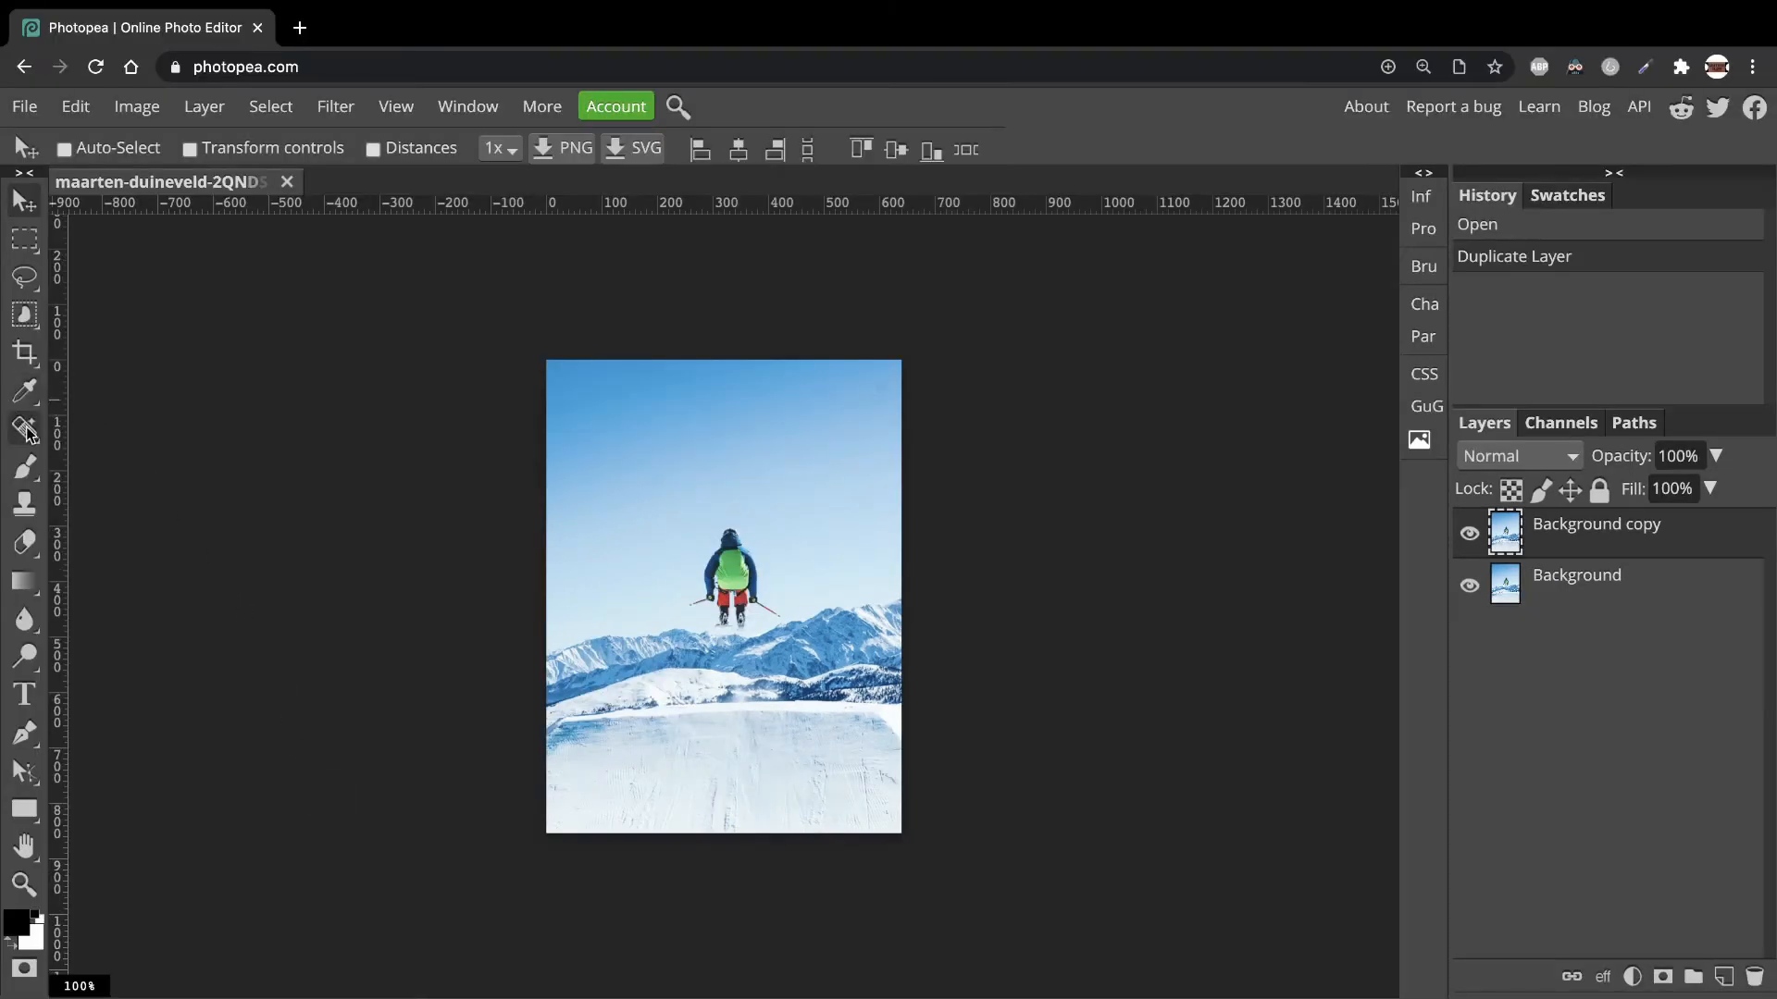
- Reselect the Content-Aware Move Tool from the healing tools flyout
click(25, 424)
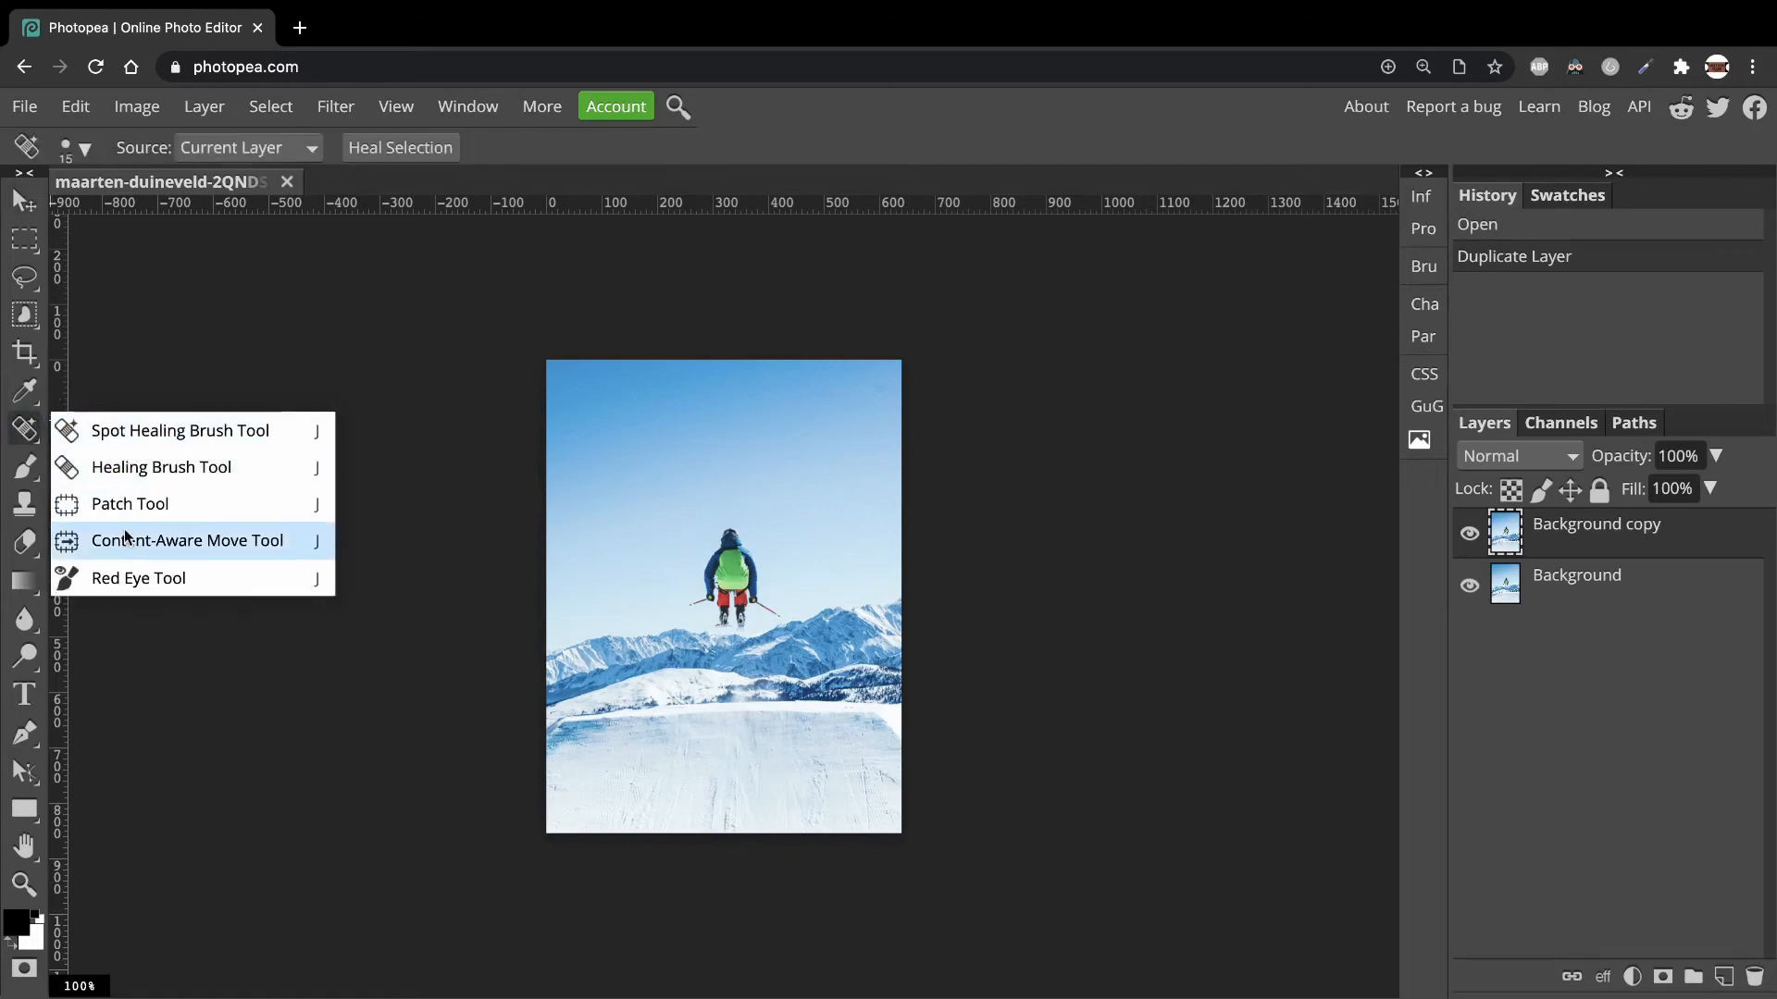
click(186, 540)
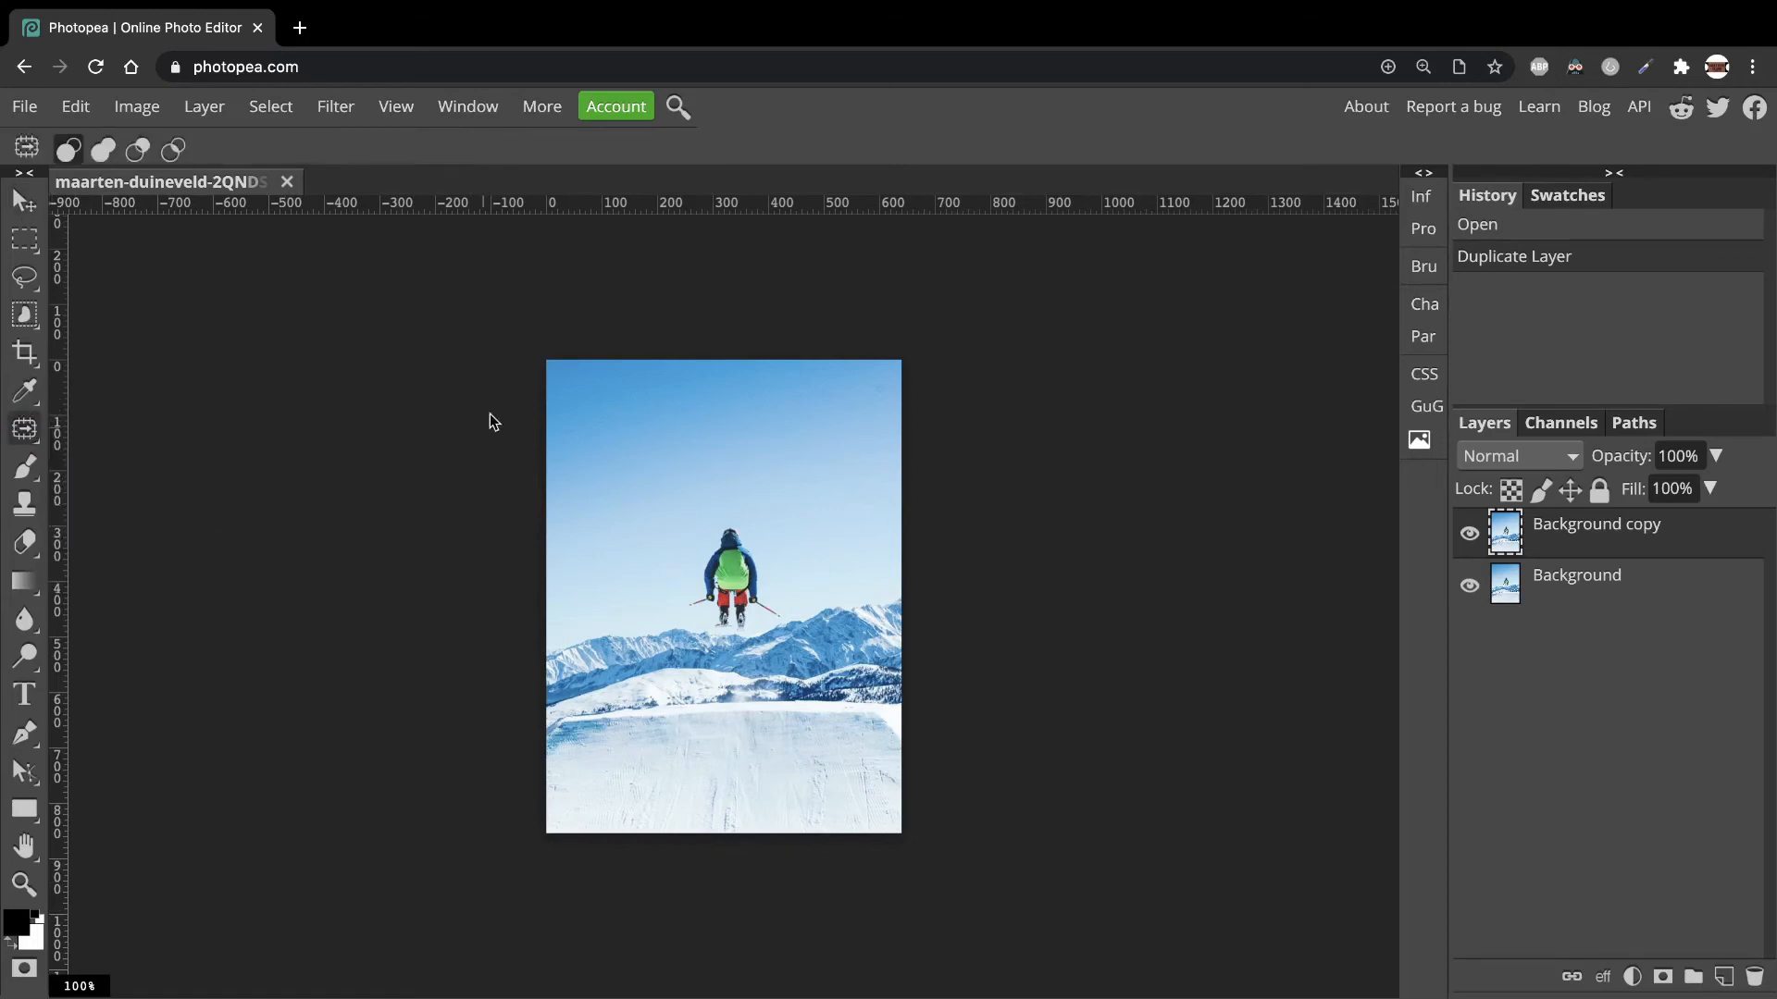
mouse_move(840, 565)
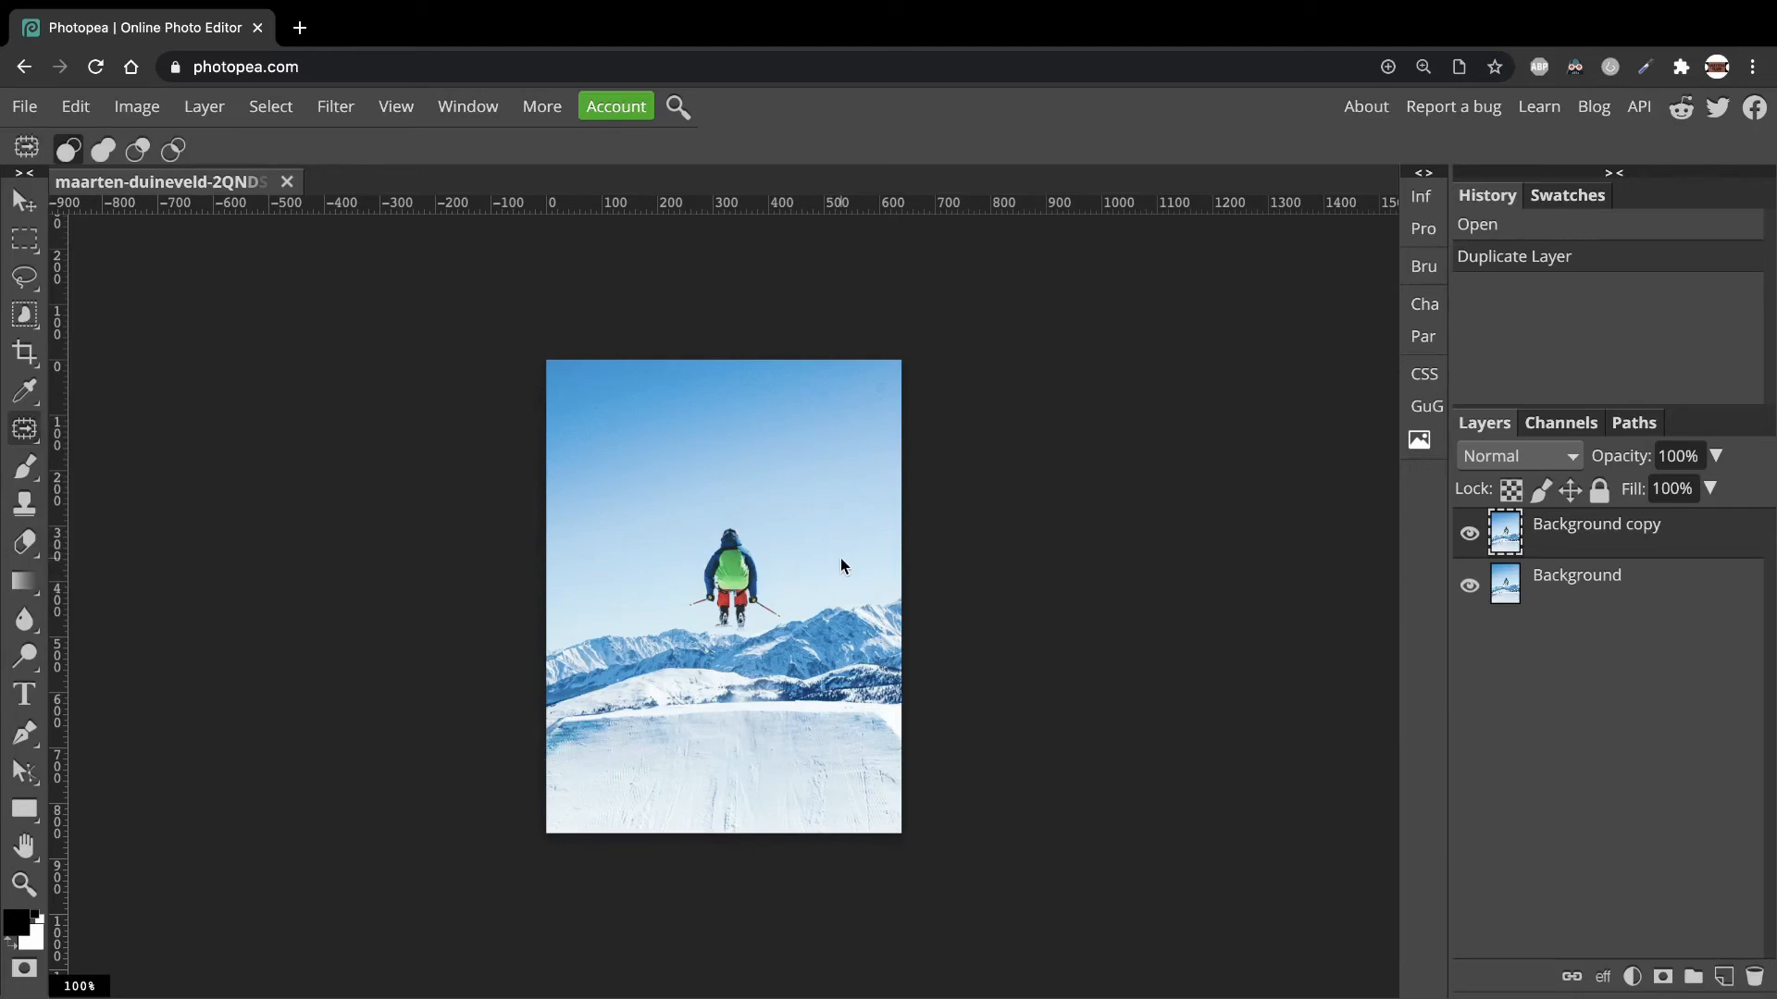
- Outline the skier, drag it to the right side of the sky, and deselect
drag(702, 521, 748, 640)
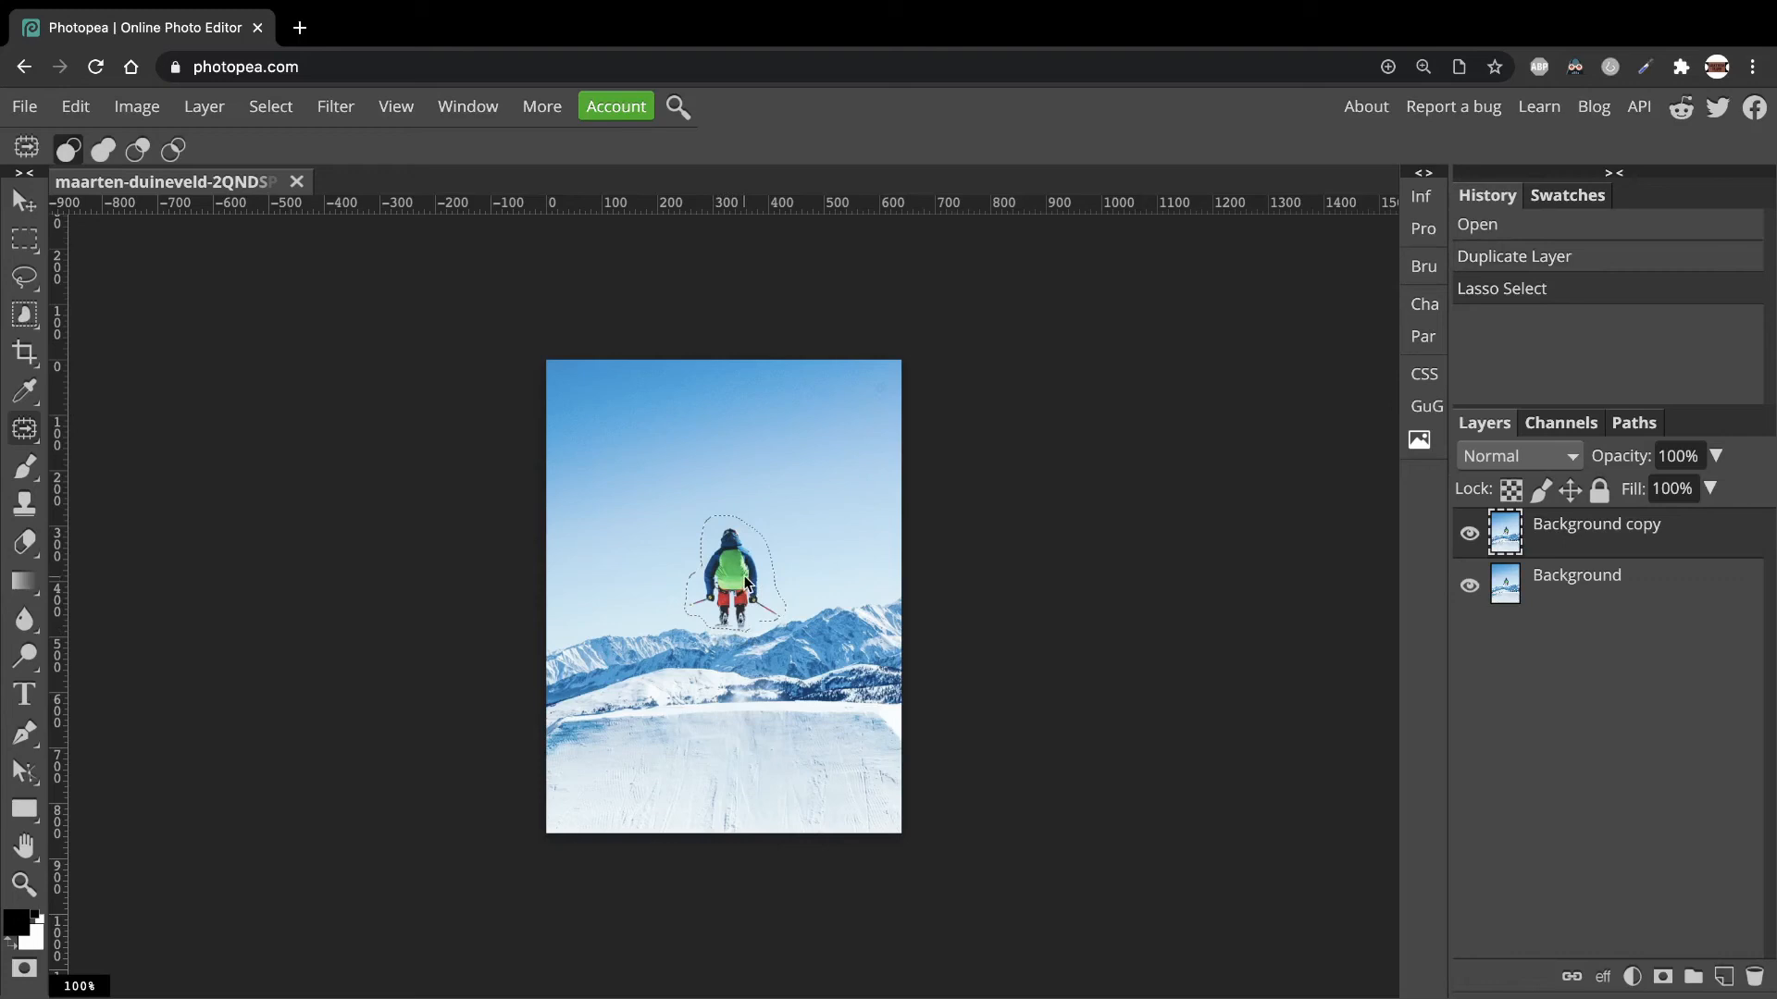
drag(732, 577, 798, 538)
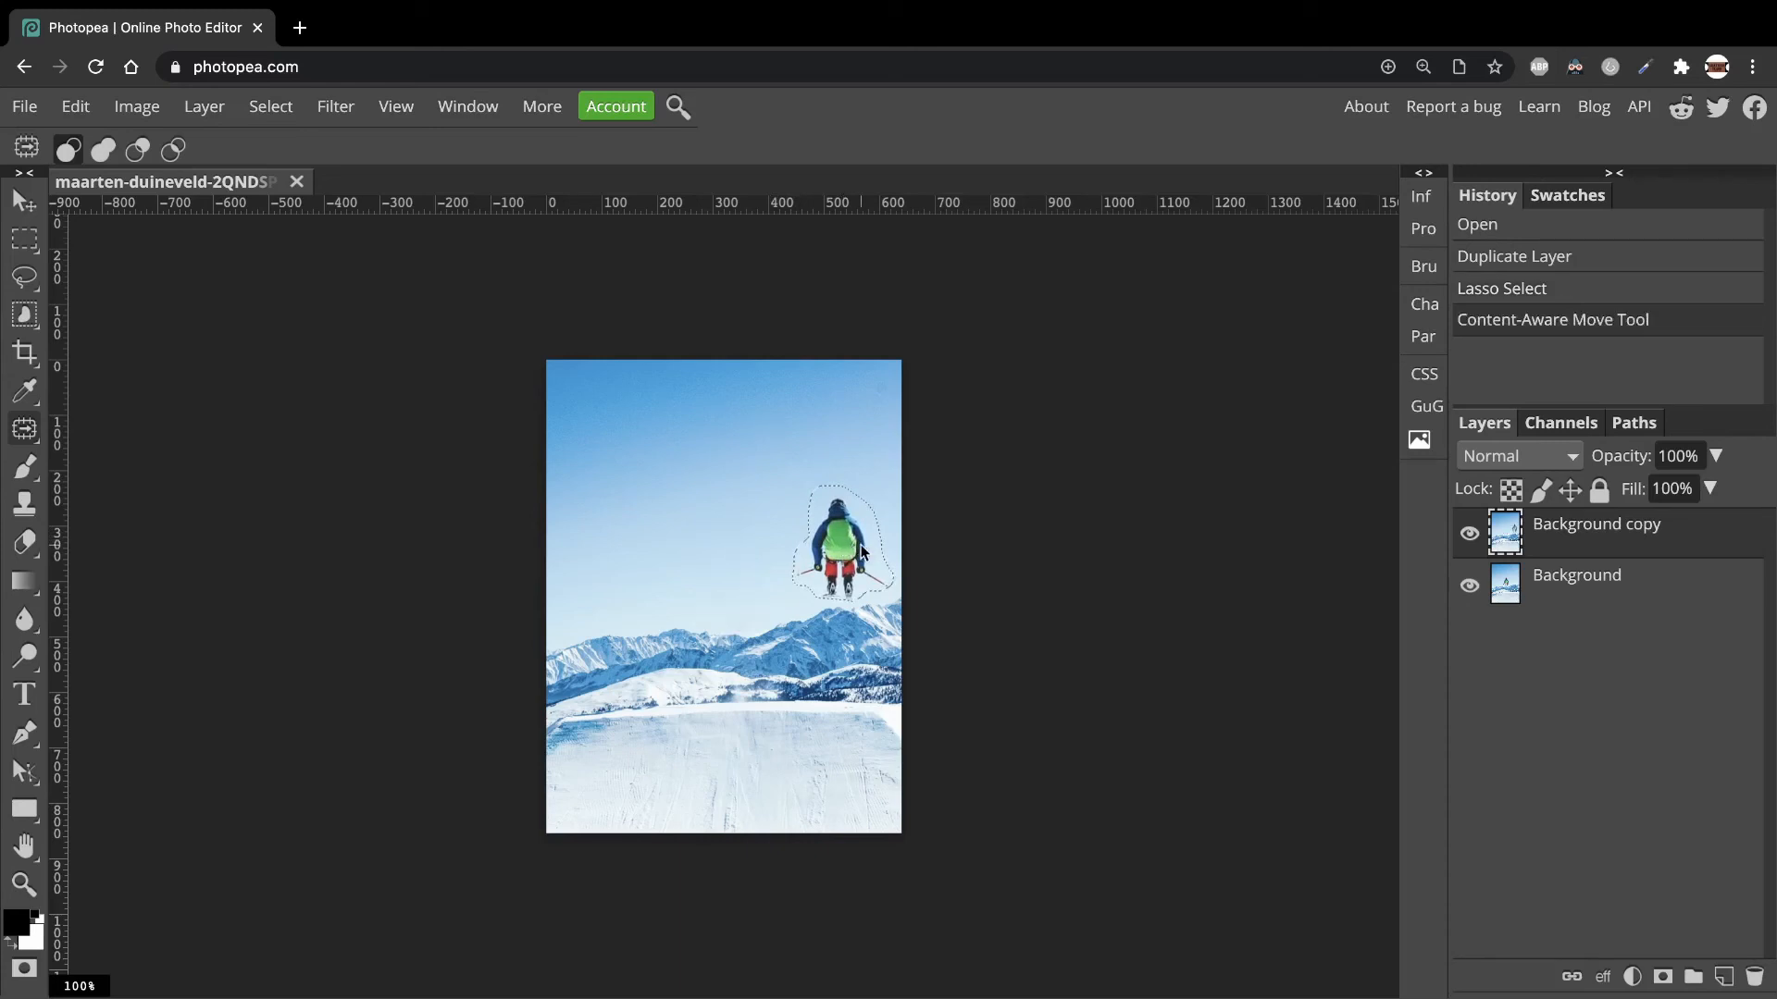
mouse_move(1125, 586)
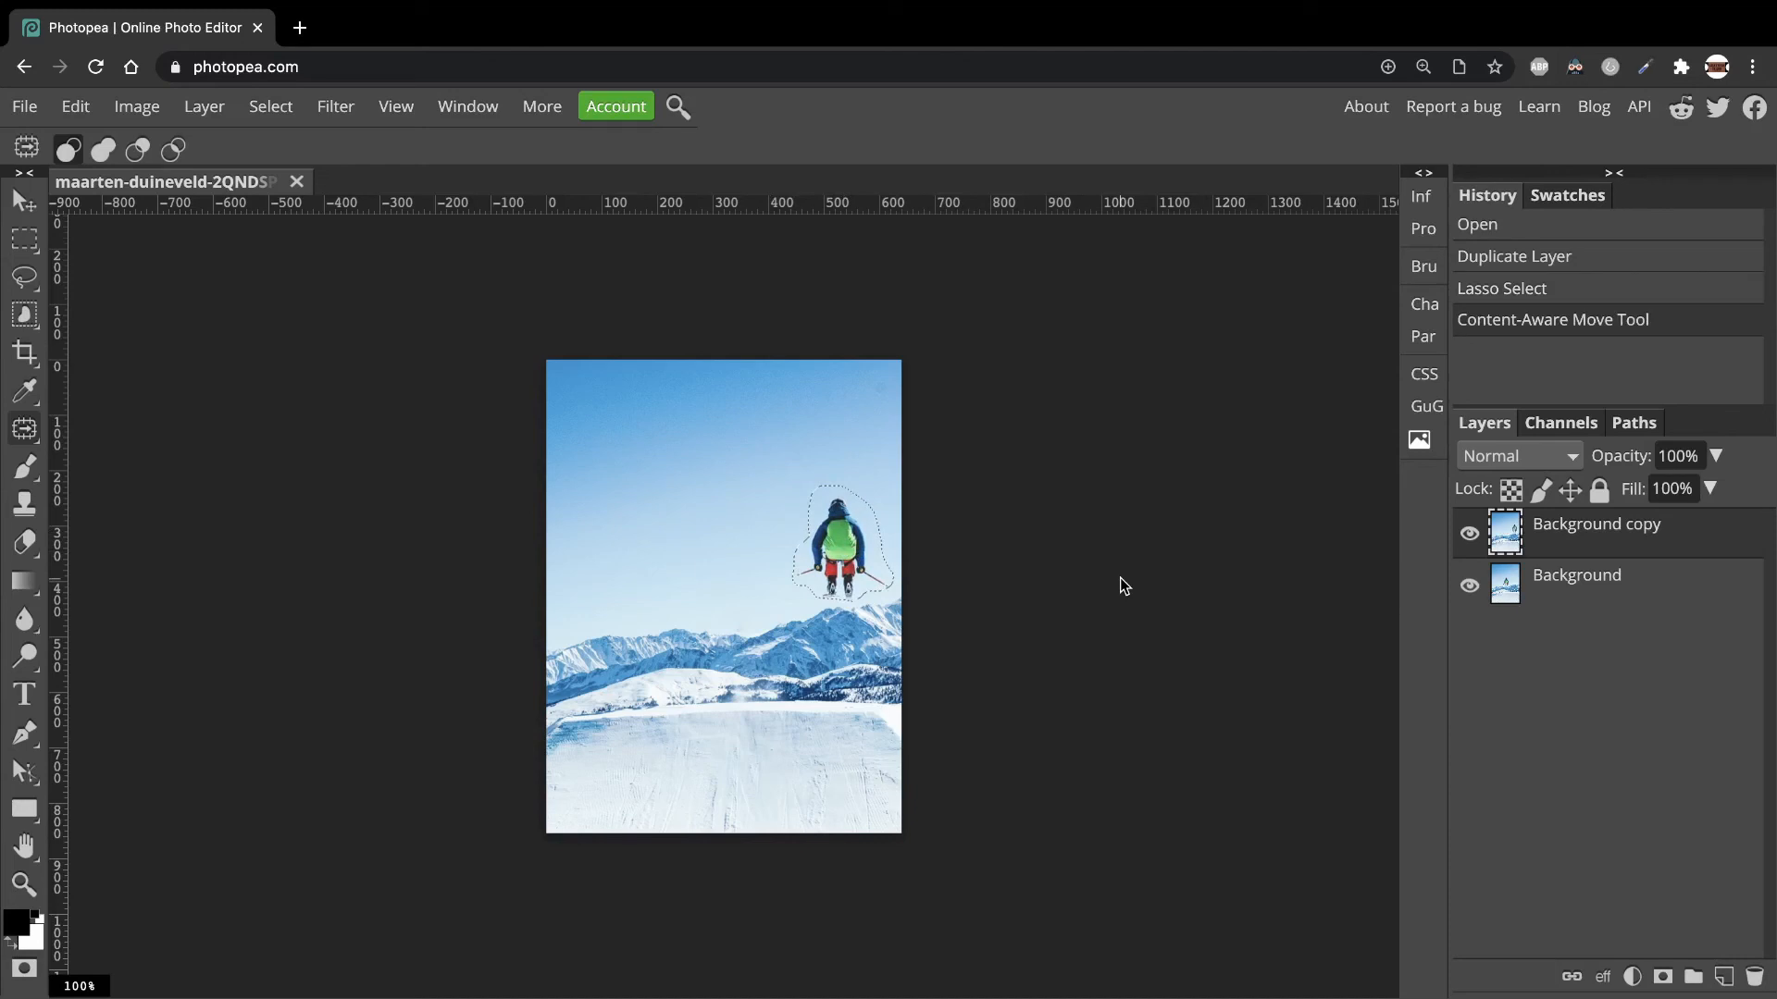
key(Ctrl+D)
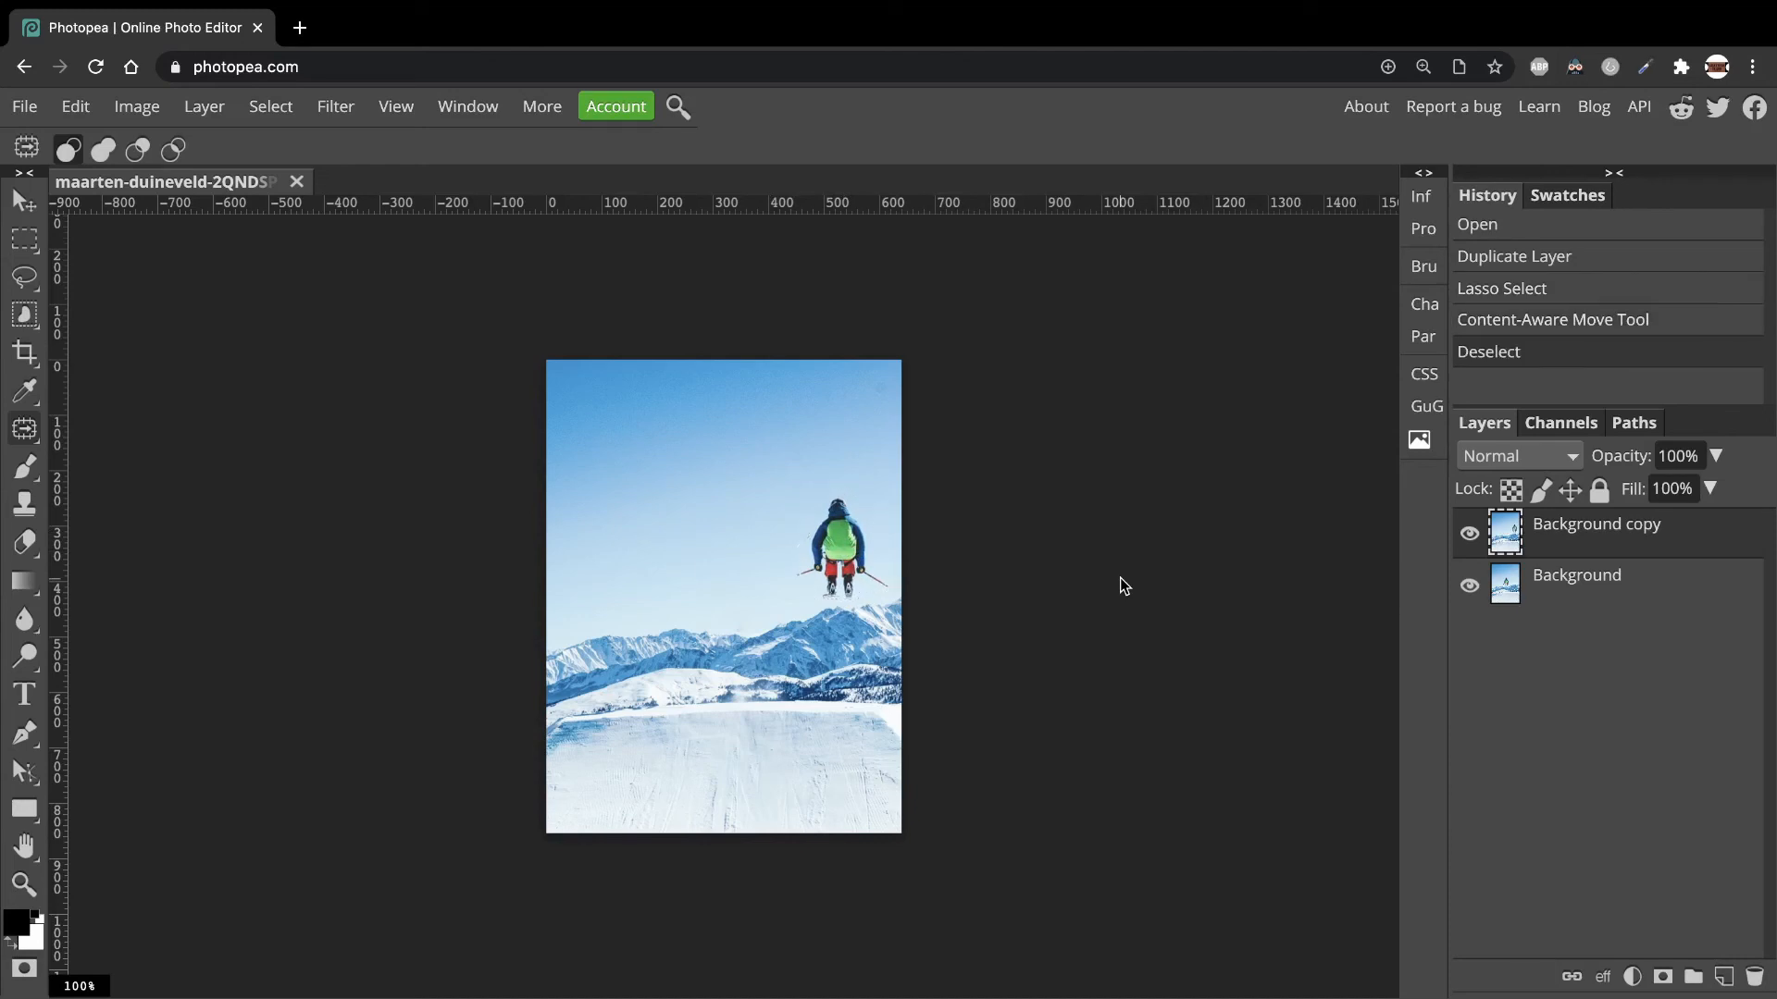